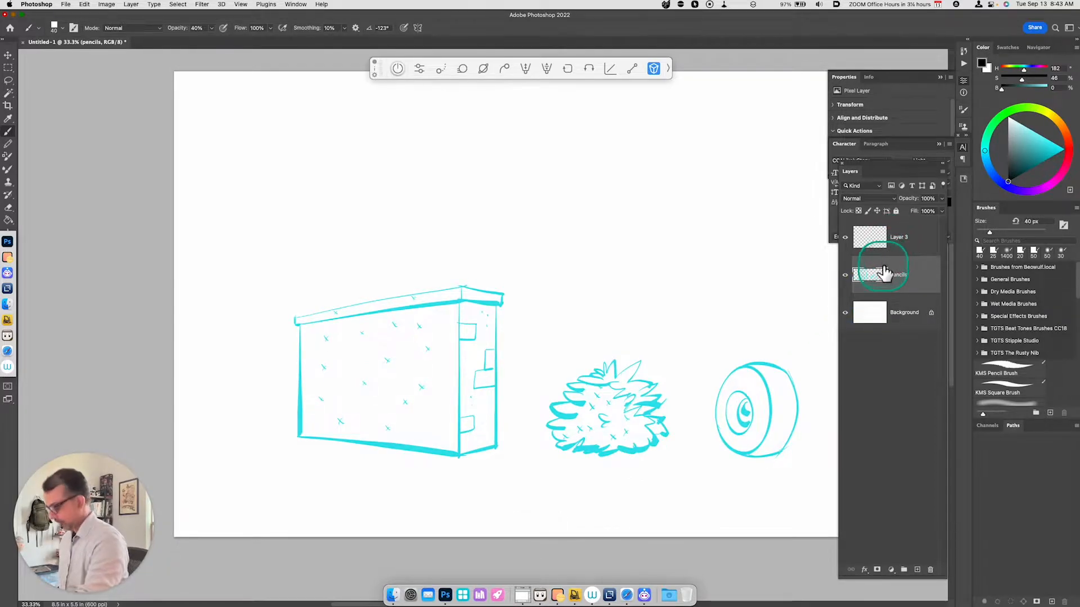
# - Lower the pencils sketch layer to about 43% opacity and select the empty layer above it
pyautogui.click(886, 275)
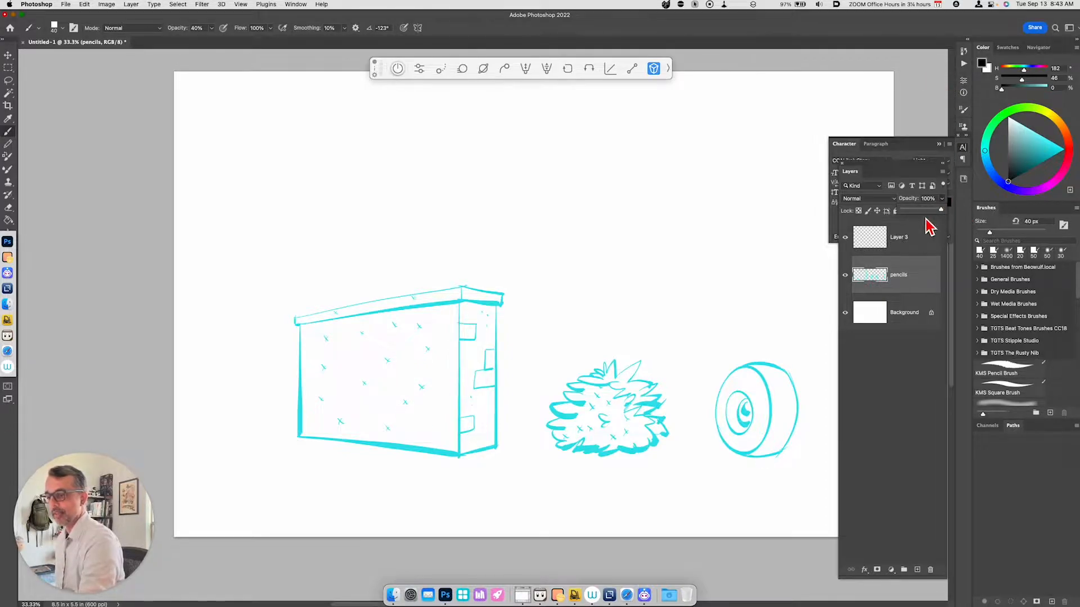
pyautogui.moveTo(941, 211); pyautogui.dragTo(919, 211)
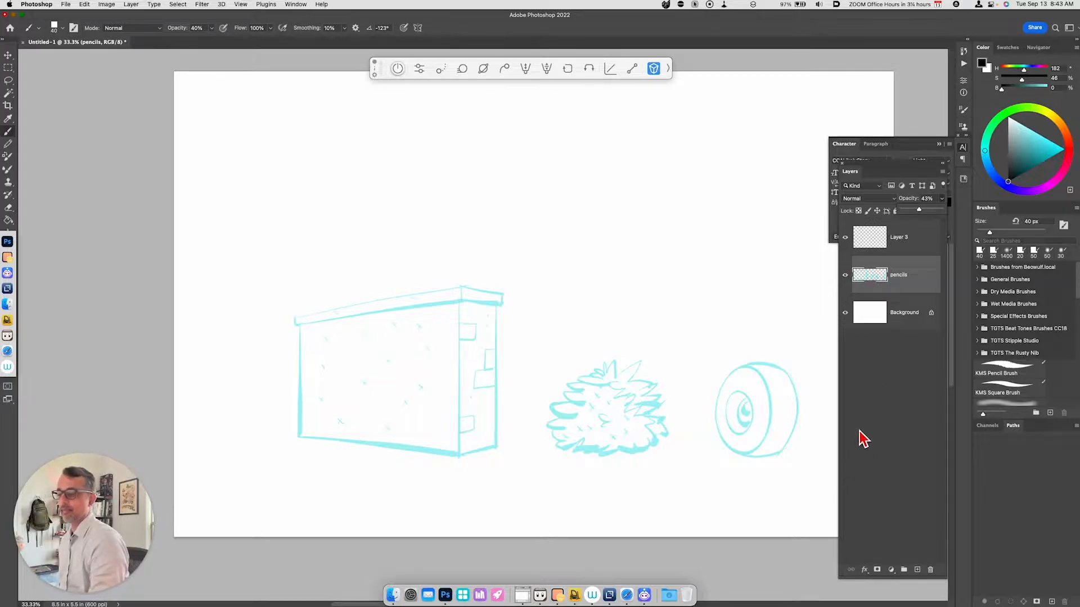
pyautogui.click(899, 236)
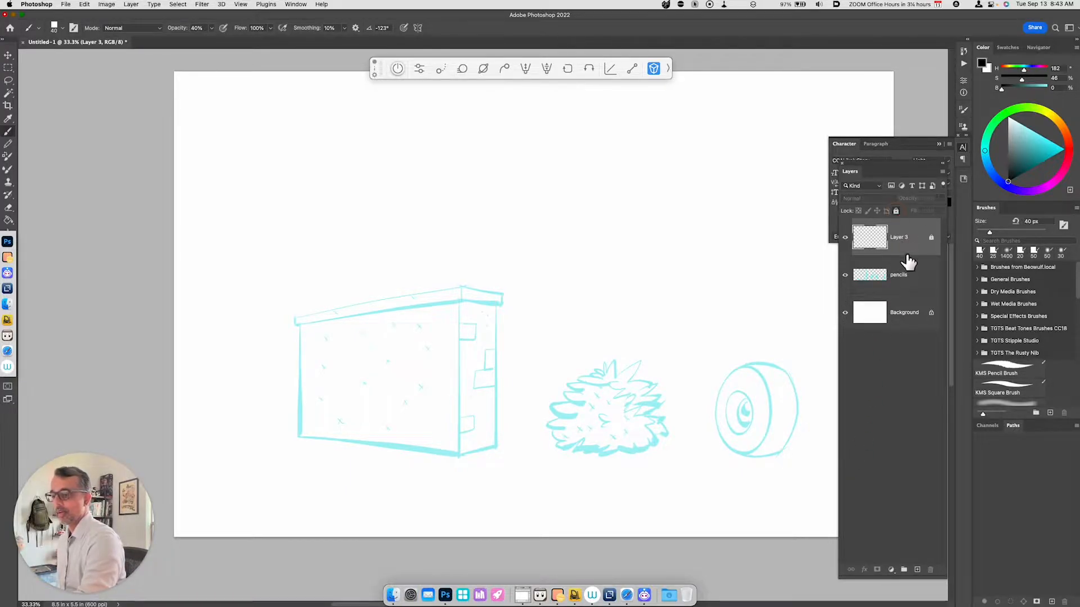
pyautogui.click(898, 274)
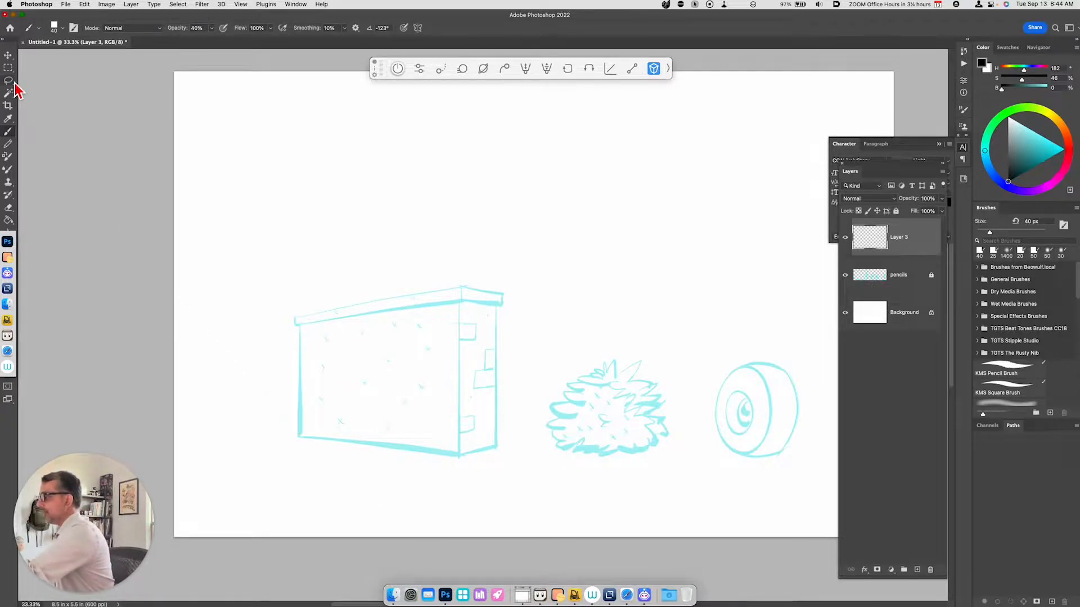
pyautogui.moveTo(9, 83)
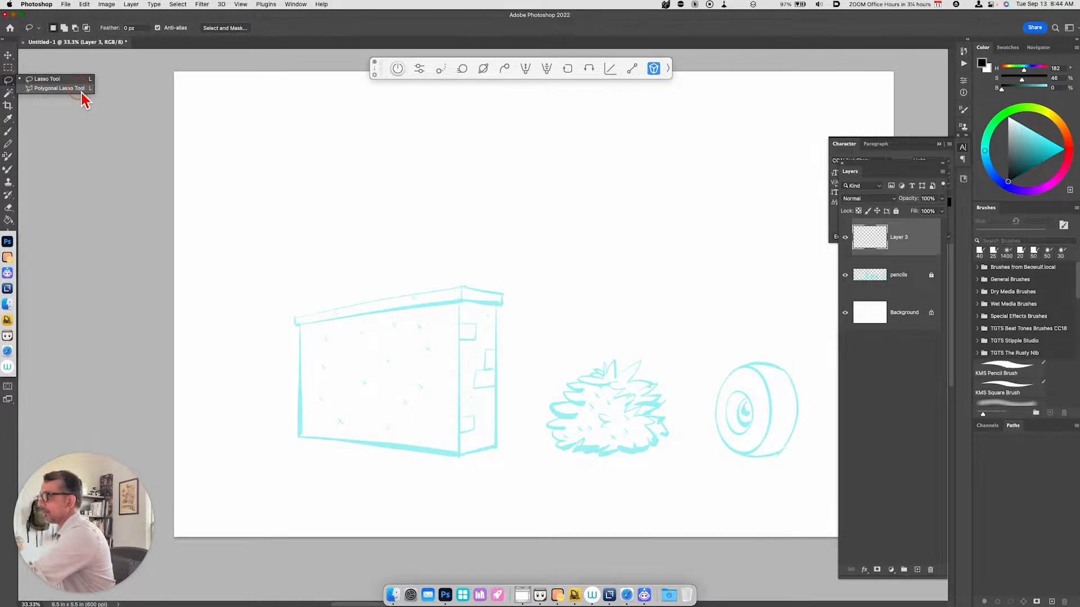
# - Outline the brick wall's front face with a straight-edged Polygonal Lasso selection
pyautogui.click(61, 88)
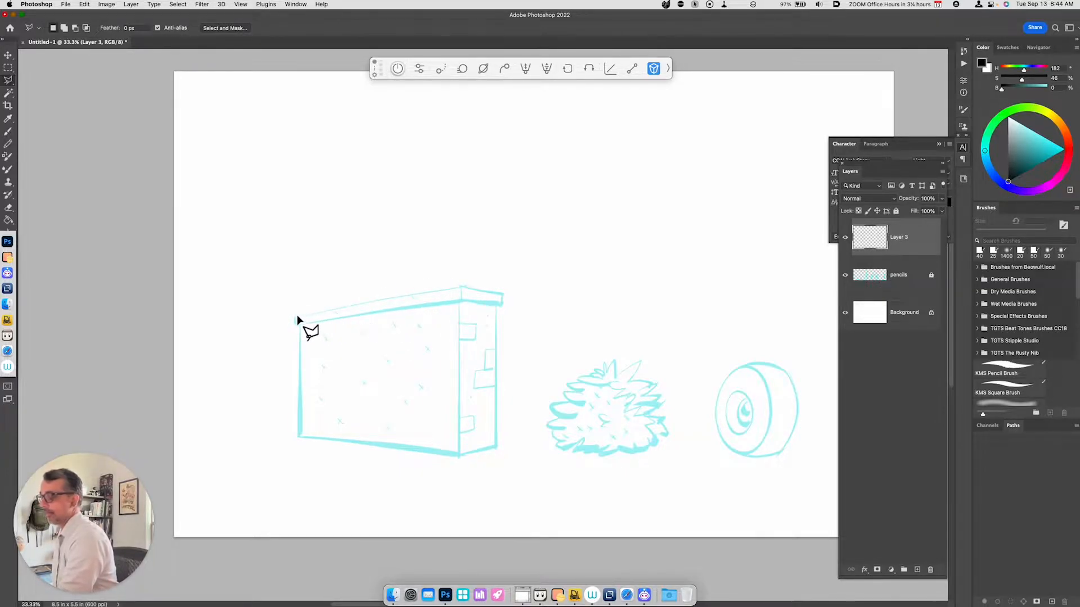
pyautogui.moveTo(295, 321)
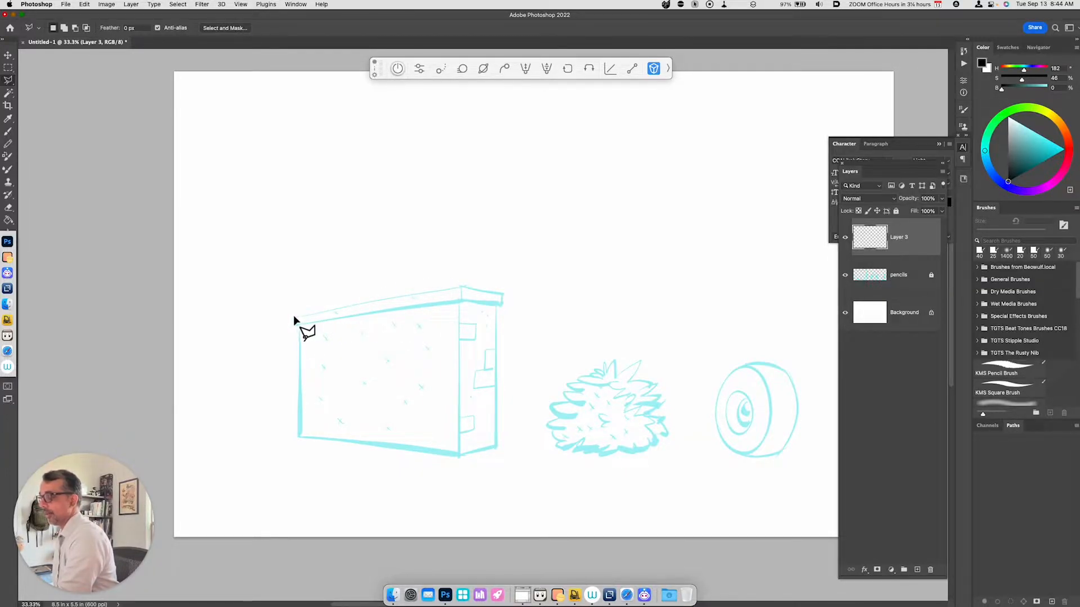
pyautogui.moveTo(296, 314); pyautogui.dragTo(461, 289)
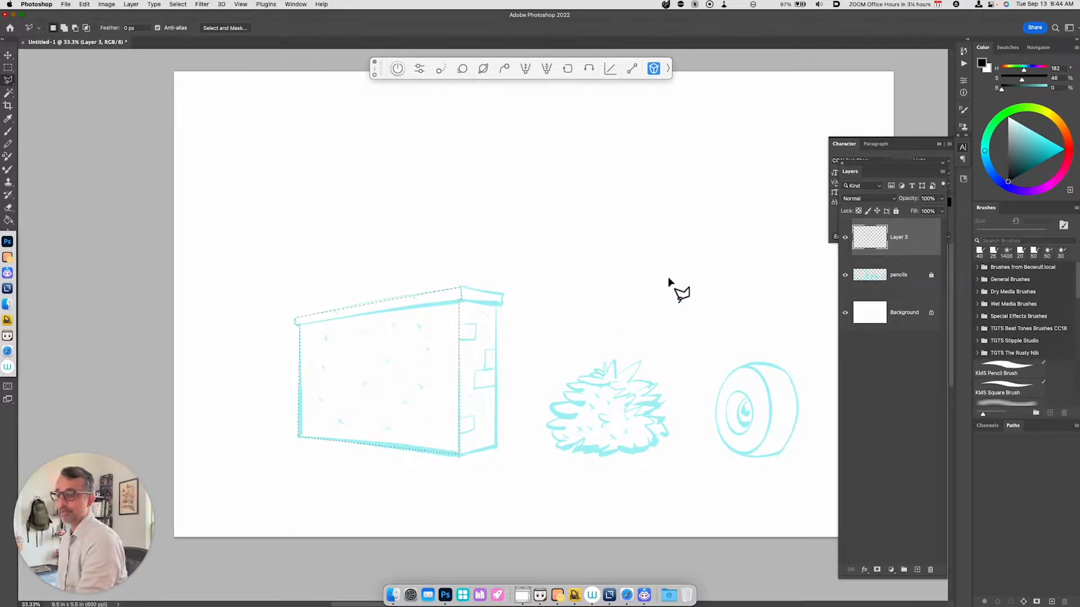
pyautogui.moveTo(534, 517)
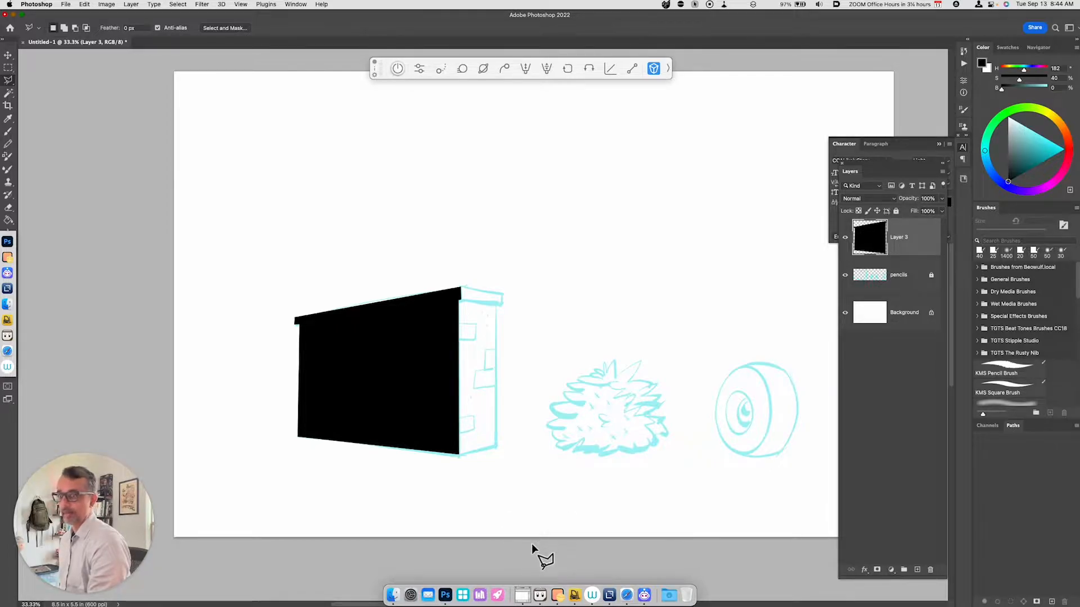
# - With the Brush at full opacity, ink the edge of the wall's top ledge
pyautogui.press('b')
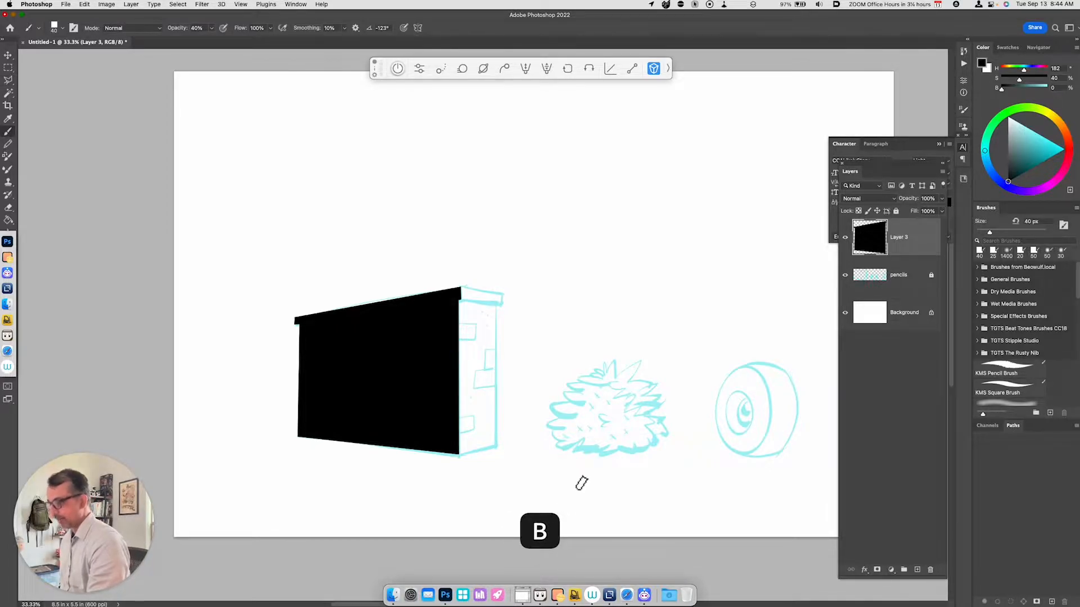
pyautogui.press('cmd+z')
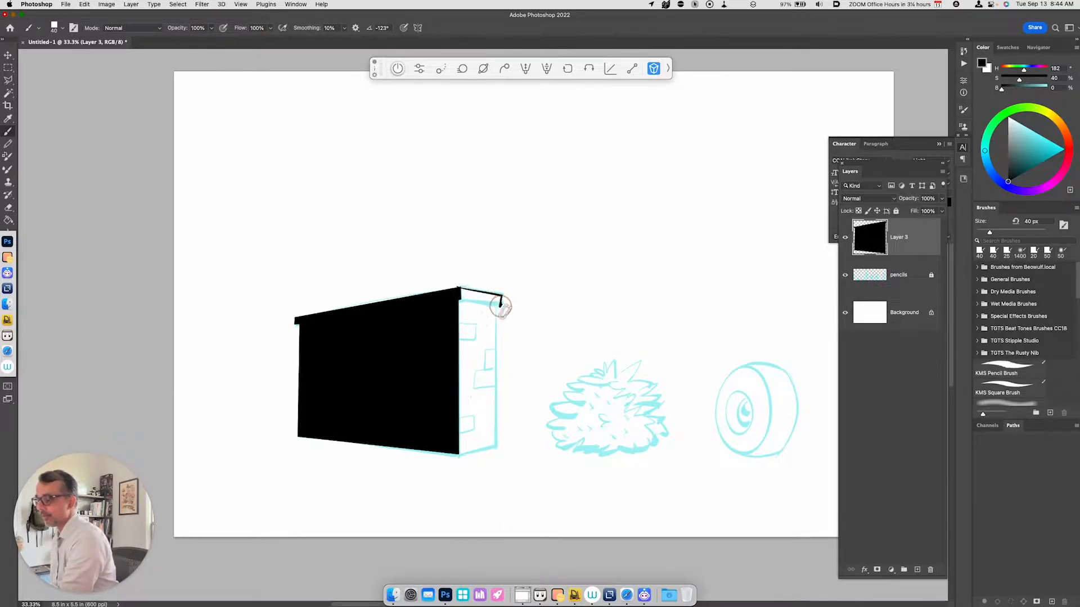
pyautogui.moveTo(502, 306); pyautogui.dragTo(496, 447)
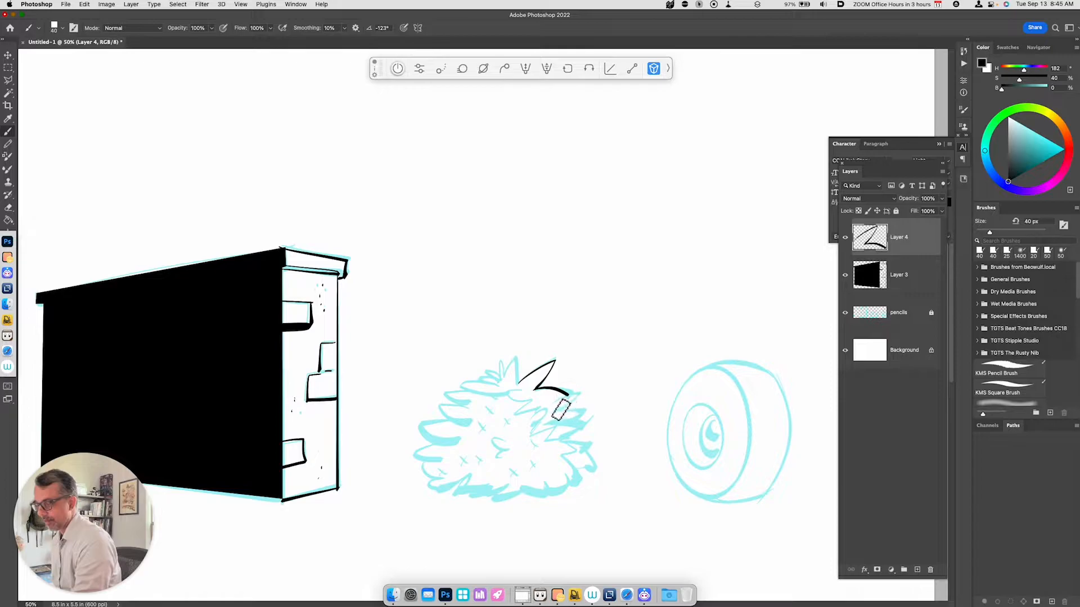
# - Ink the spiky leaves along the bush's top and right side
pyautogui.moveTo(558, 386); pyautogui.dragTo(578, 413)
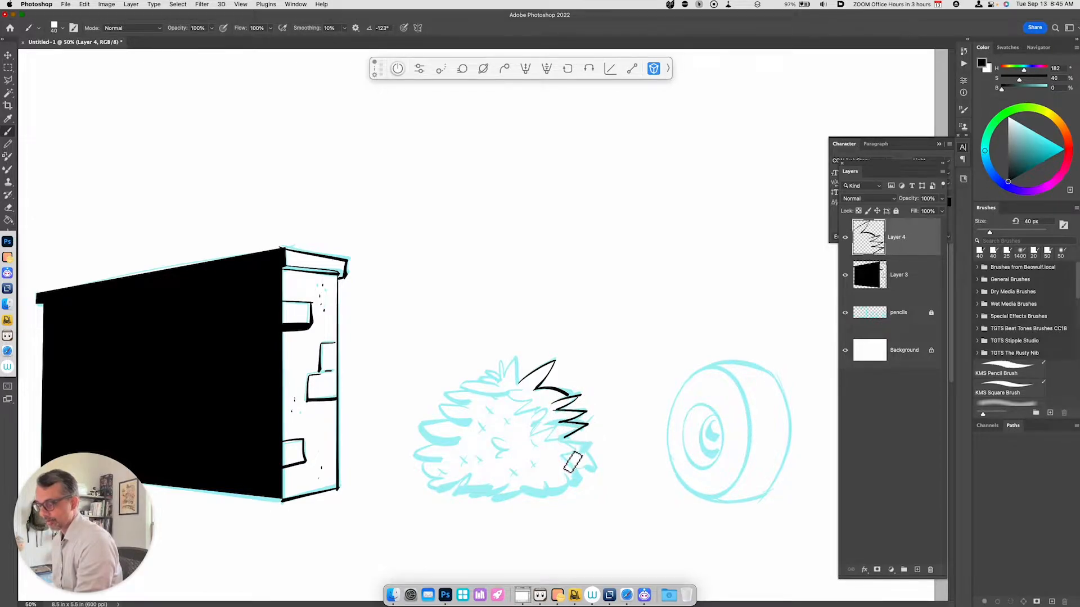
pyautogui.moveTo(564, 458); pyautogui.dragTo(585, 483)
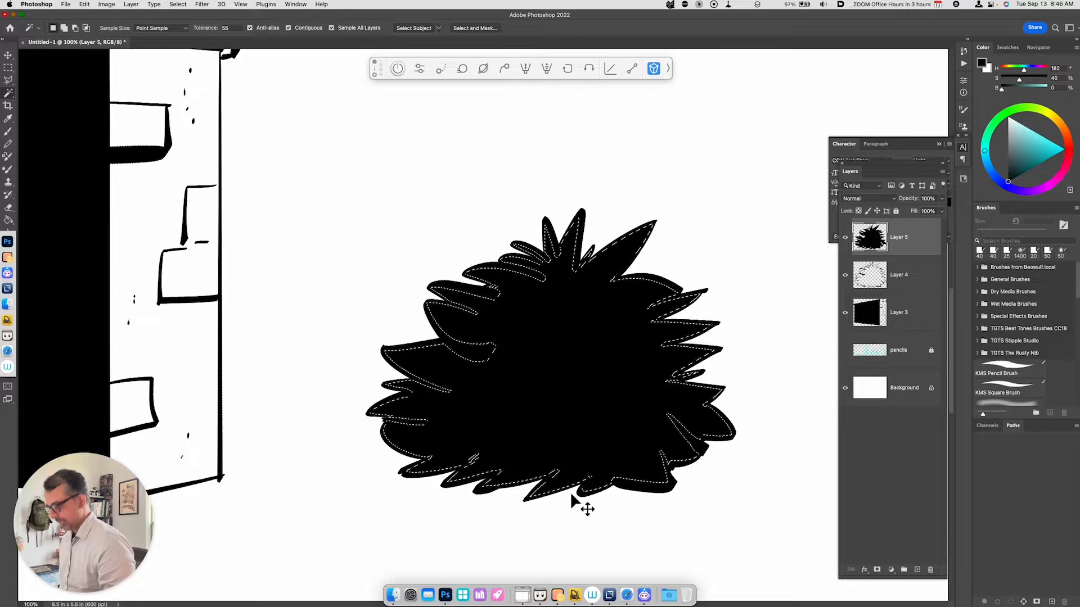
# - Deselect the black bush fill and reduce its layer to about 60% opacity
pyautogui.press('cmd+d')
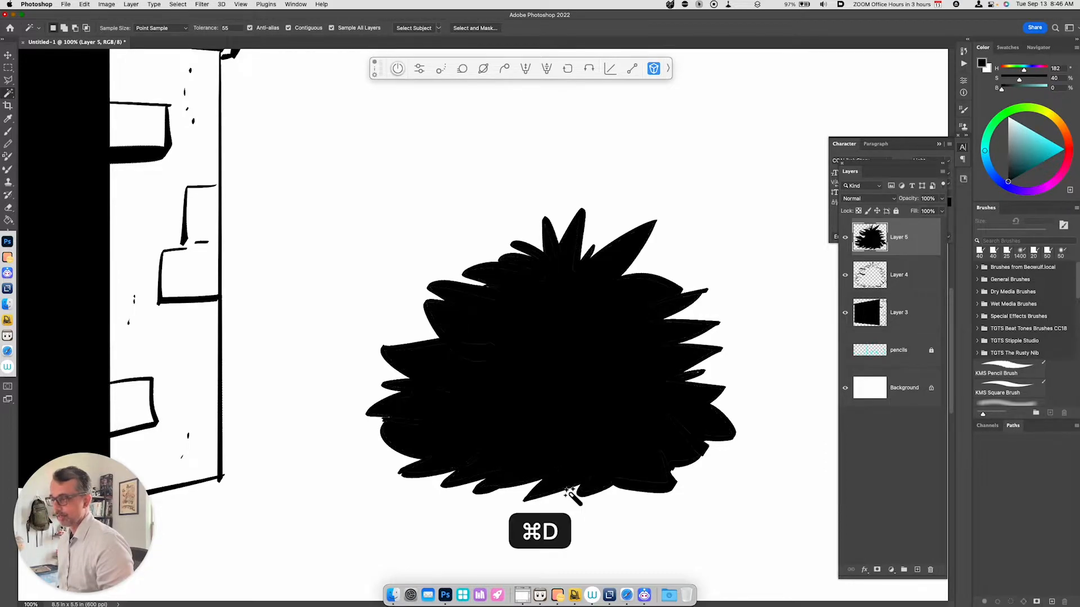
pyautogui.press('v')
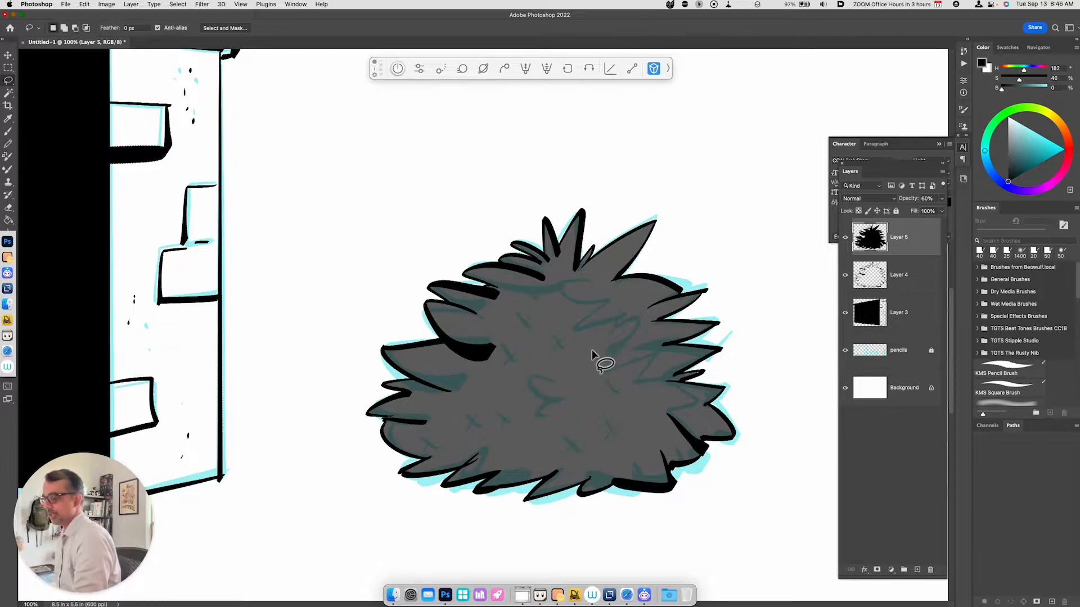
pyautogui.moveTo(649, 324)
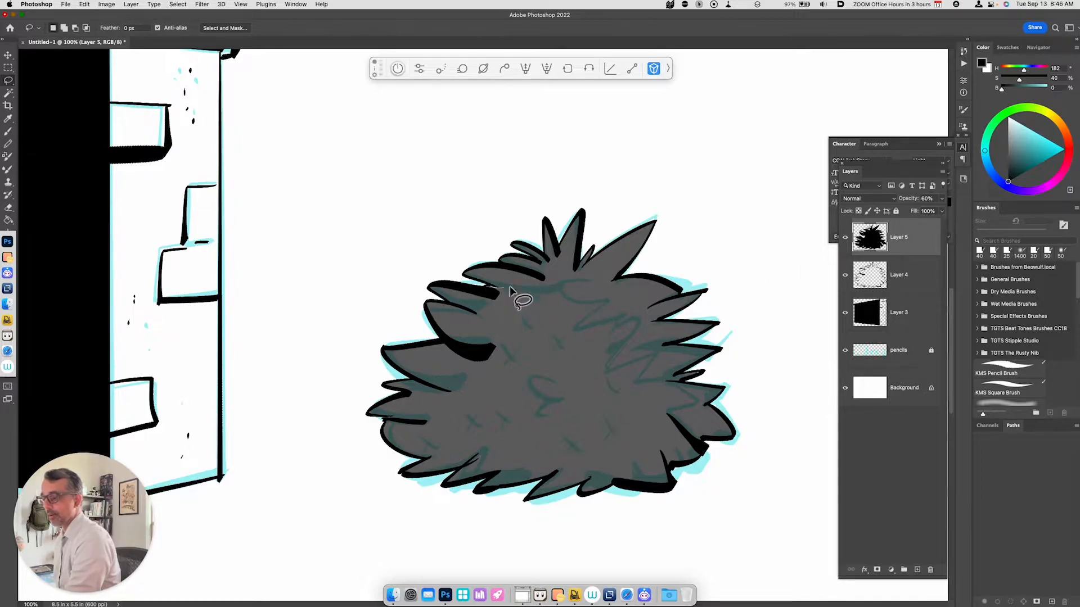
# - Lasso a zigzag area over the bush's upper right, cut out the fill there, and deselect
pyautogui.moveTo(509, 293); pyautogui.dragTo(617, 338)
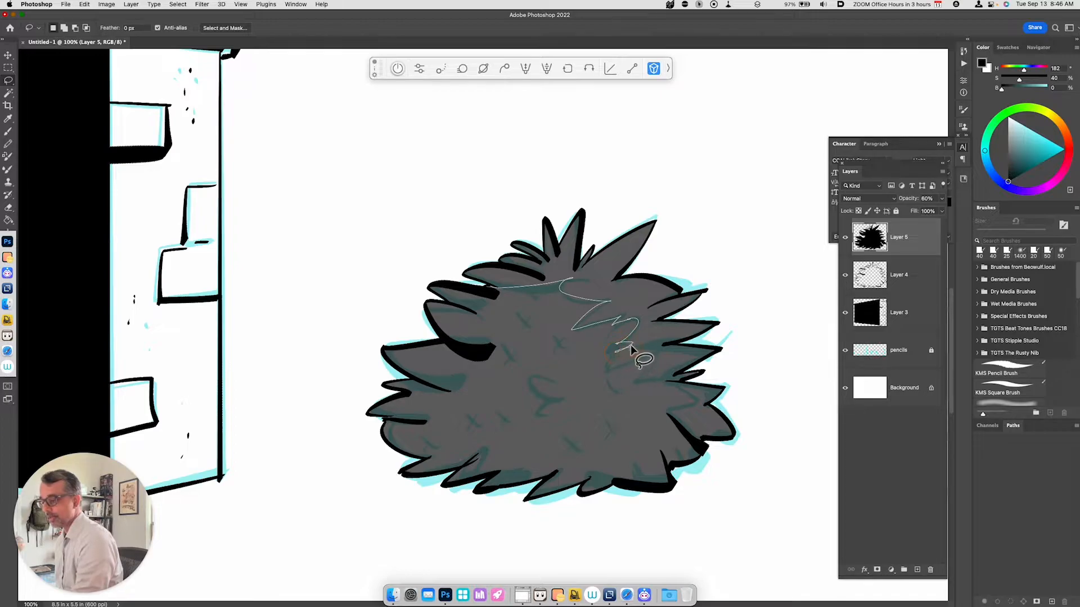
pyautogui.moveTo(633, 351); pyautogui.dragTo(716, 403)
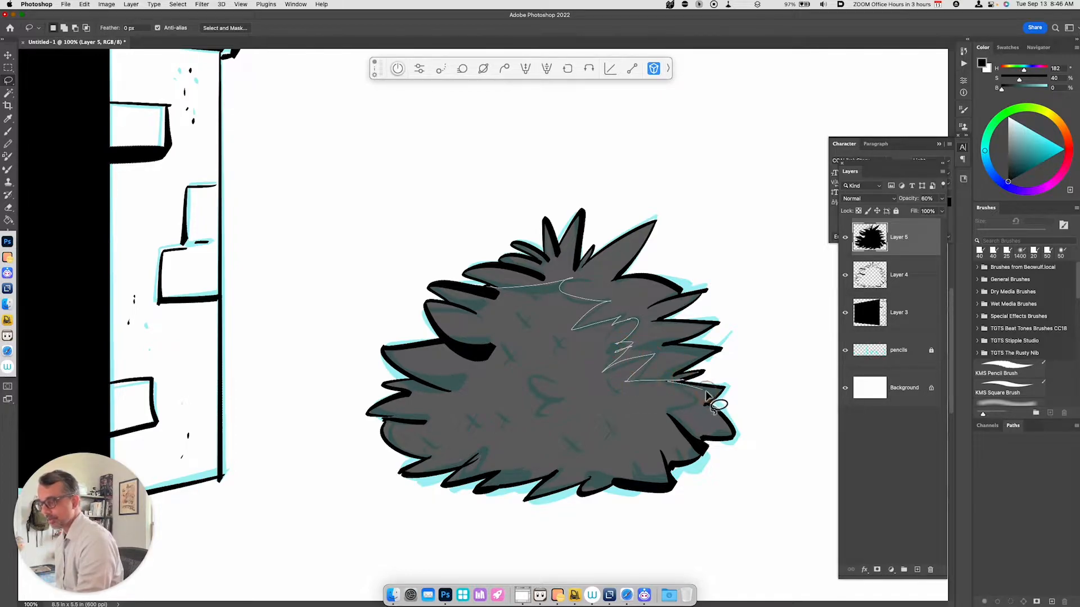
pyautogui.moveTo(716, 406); pyautogui.dragTo(431, 241)
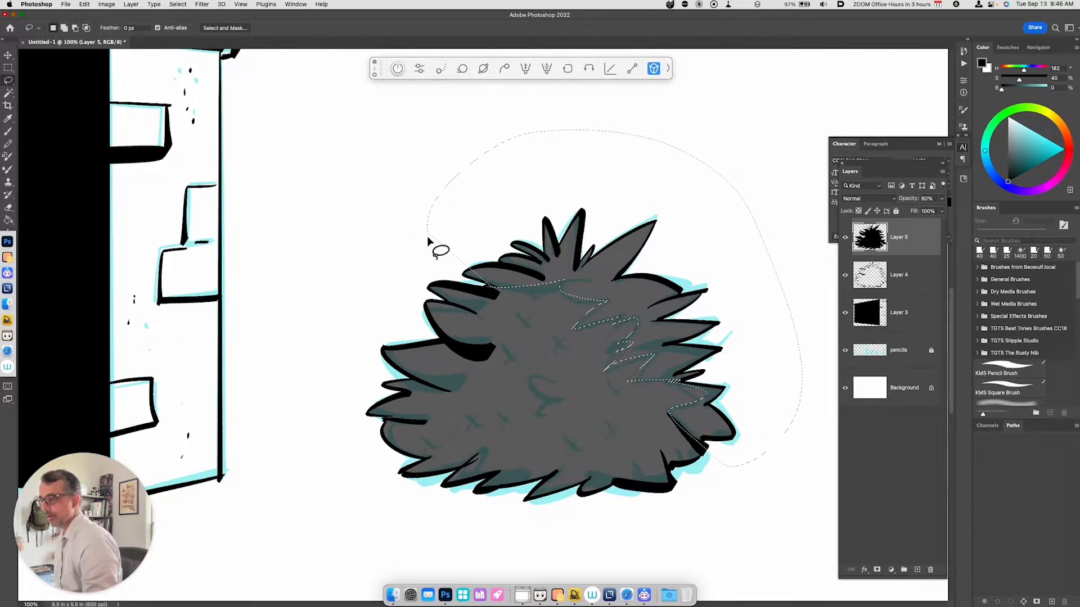
pyautogui.press('cmd+x')
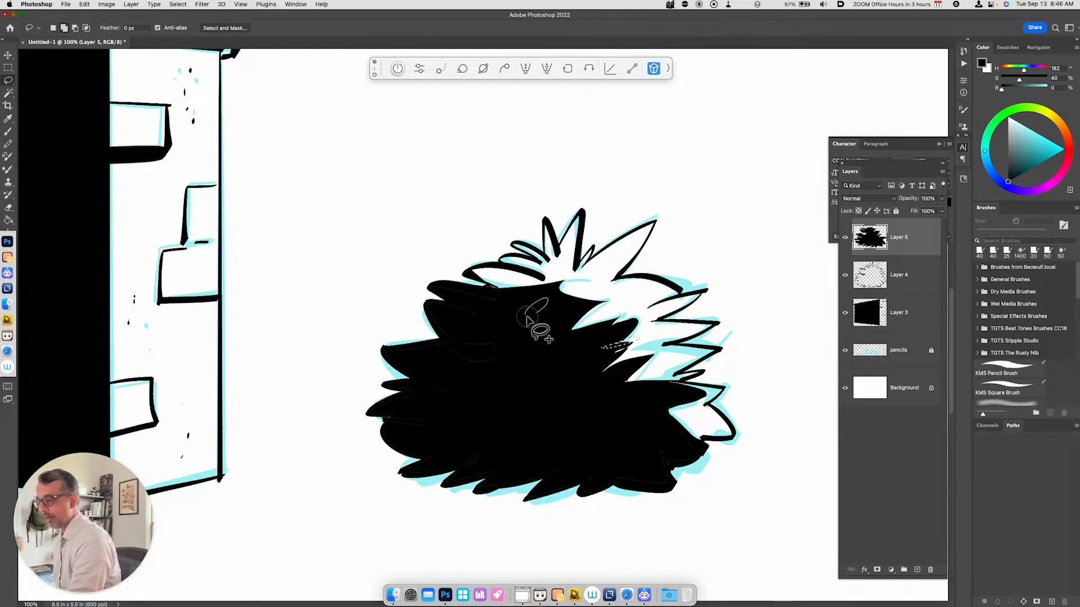
pyautogui.press('cmd+x')
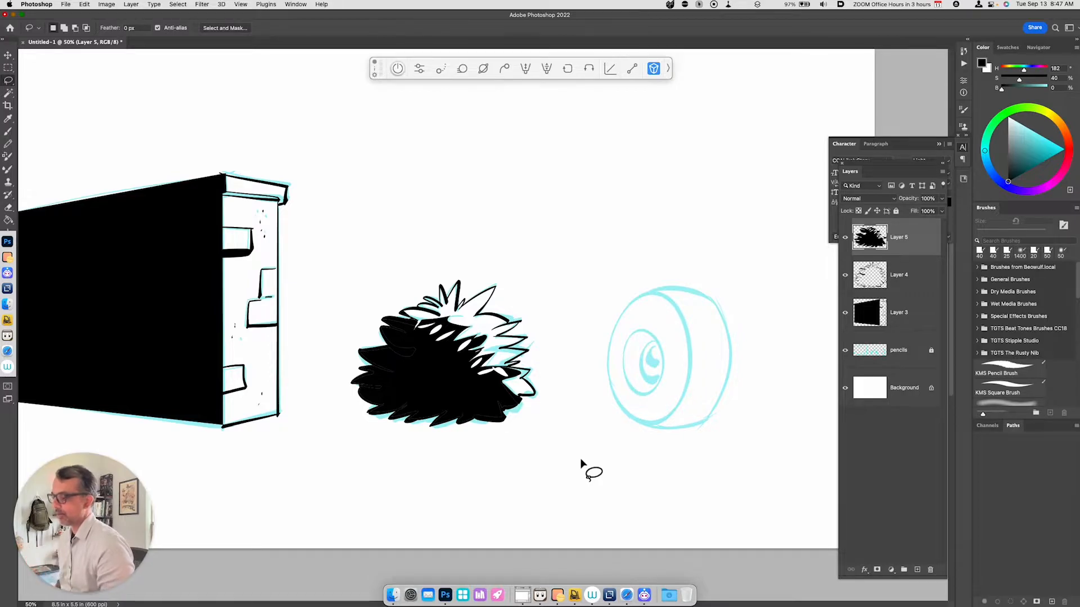
pyautogui.moveTo(508, 437)
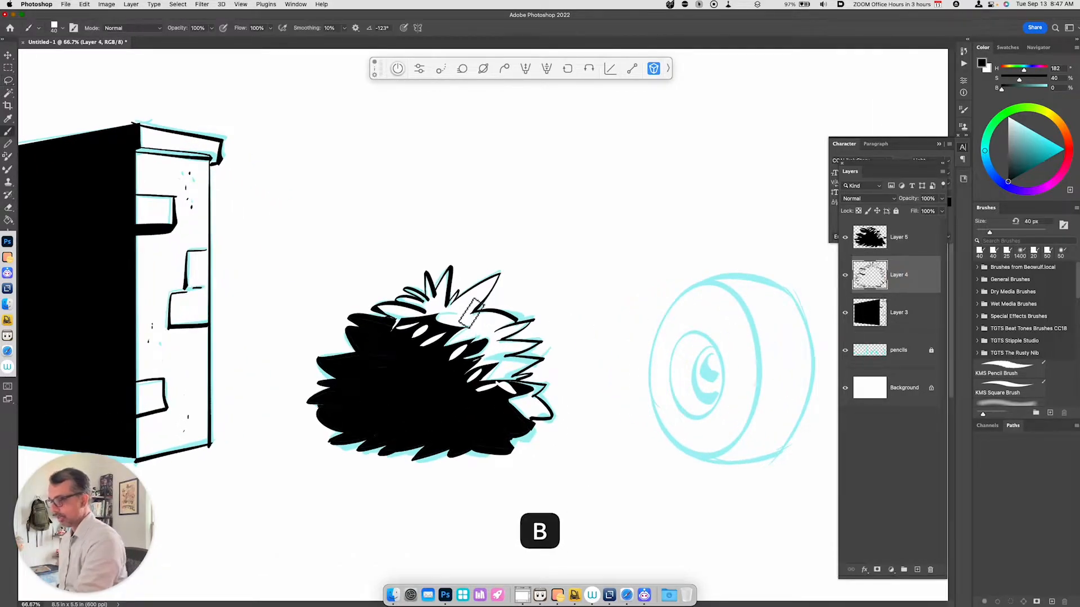
# - Ink spiky leaf strokes inside the bush's white highlight area
pyautogui.moveTo(475, 306); pyautogui.dragTo(503, 355)
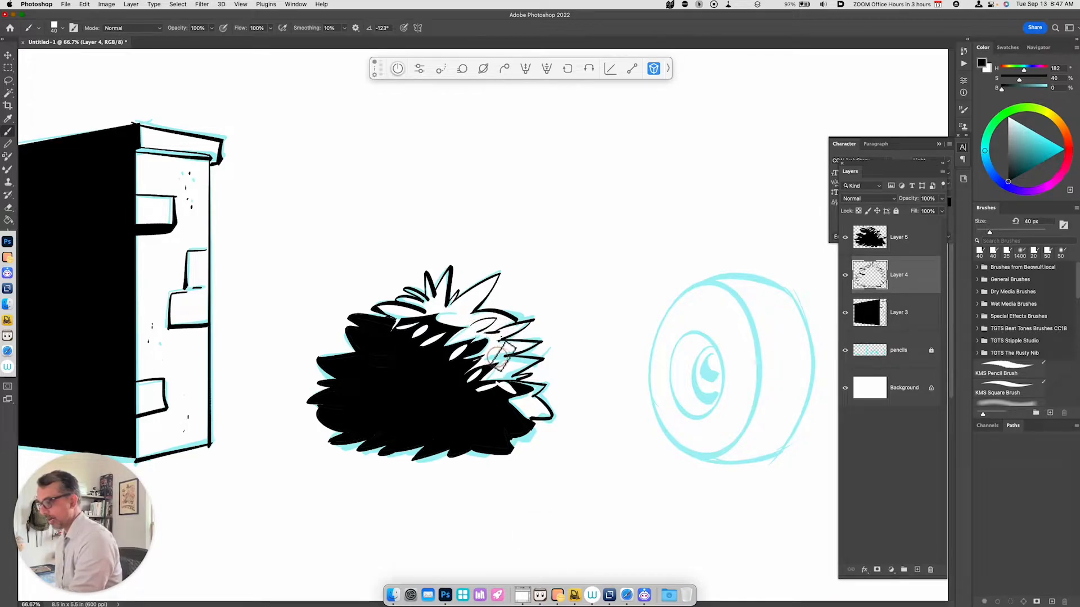
pyautogui.moveTo(503, 354); pyautogui.dragTo(534, 409)
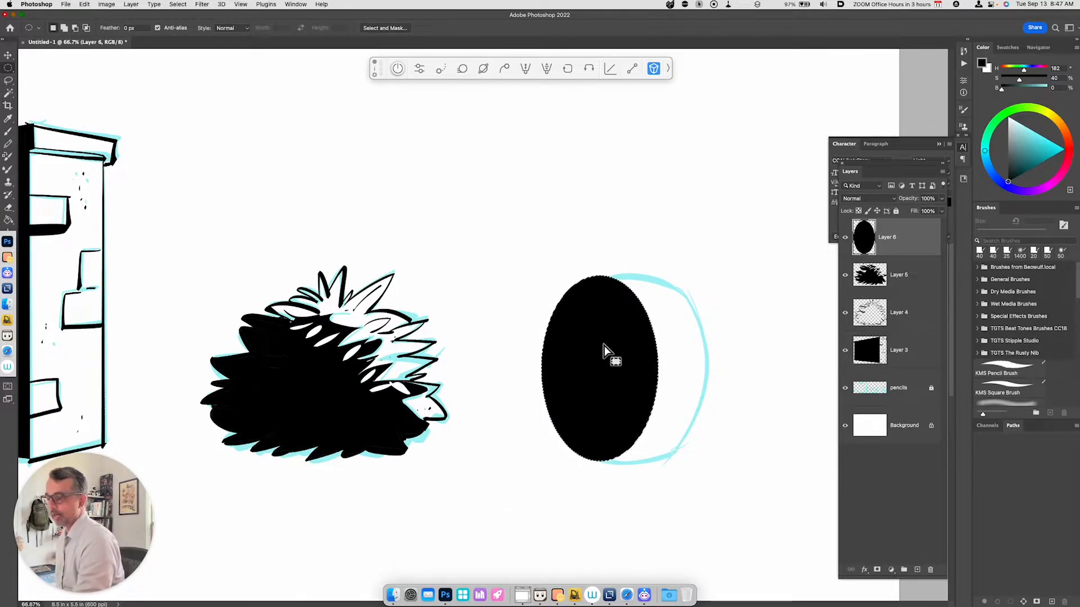
pyautogui.moveTo(582, 364)
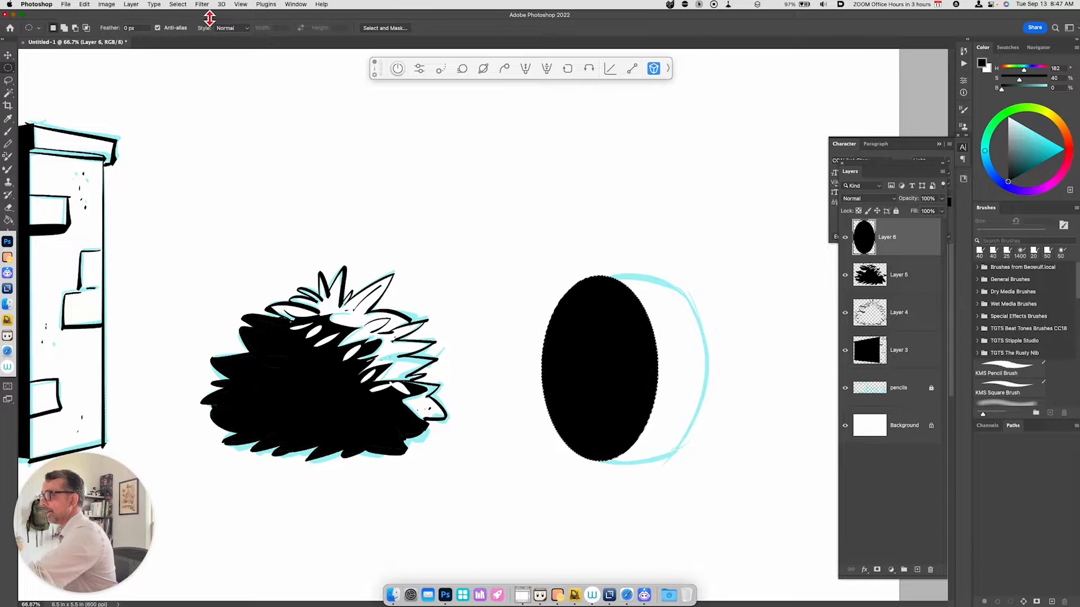
# - Contract the oval selection by 20 pixels via Select > Modify and cut out the ring's centre
pyautogui.click(178, 4)
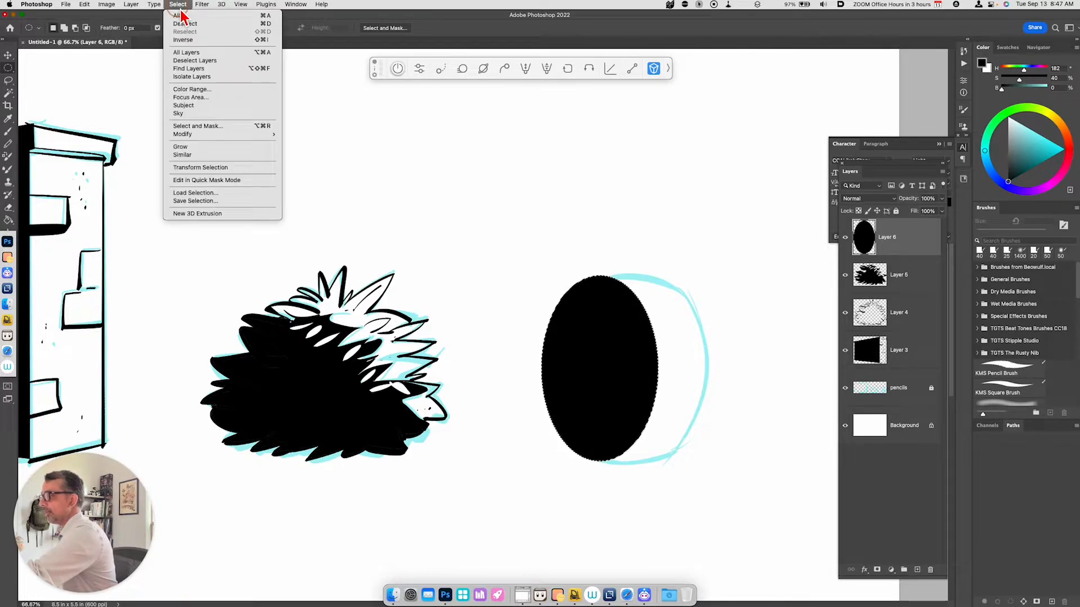
pyautogui.moveTo(182, 134)
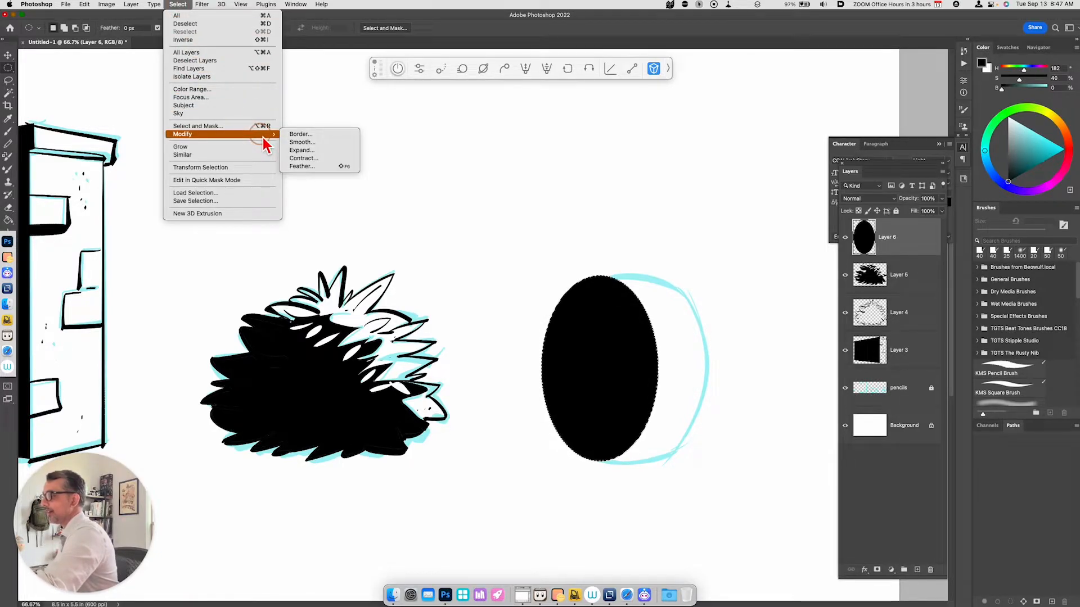
pyautogui.moveTo(326, 159)
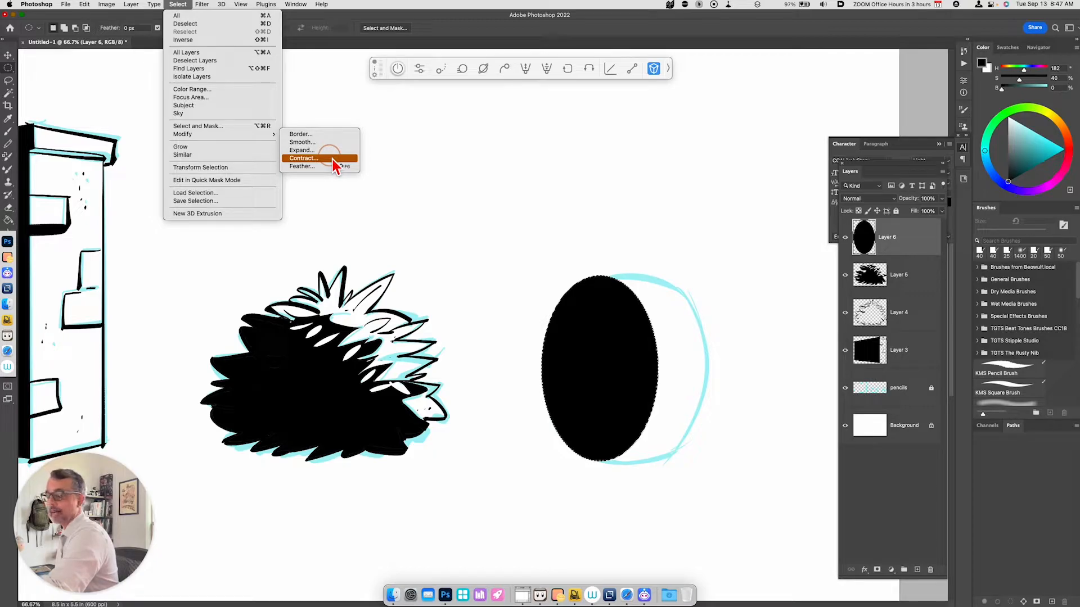
pyautogui.click(301, 151)
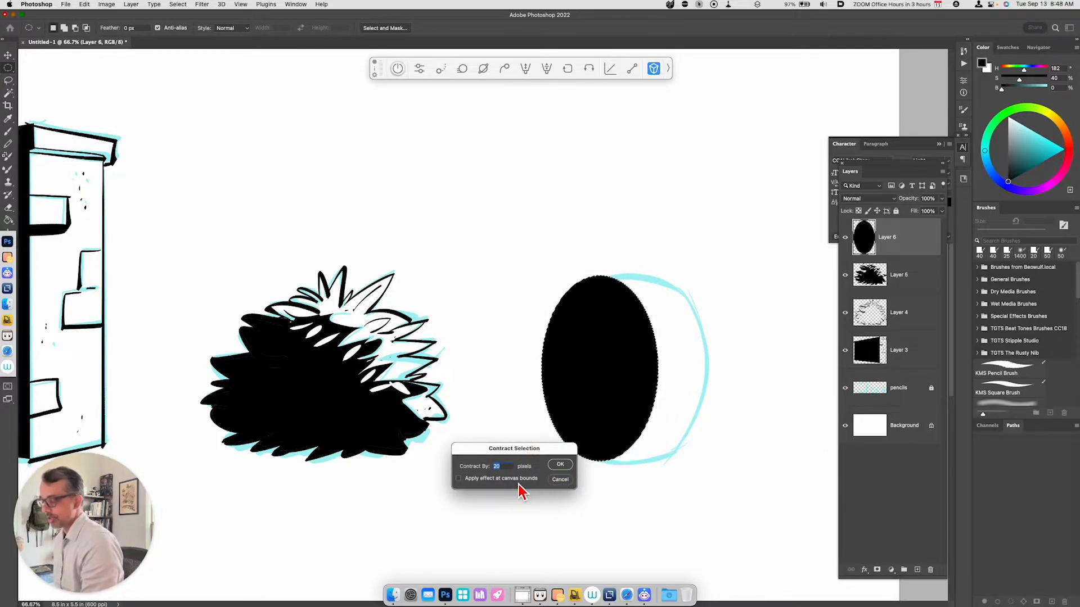
pyautogui.click(560, 464)
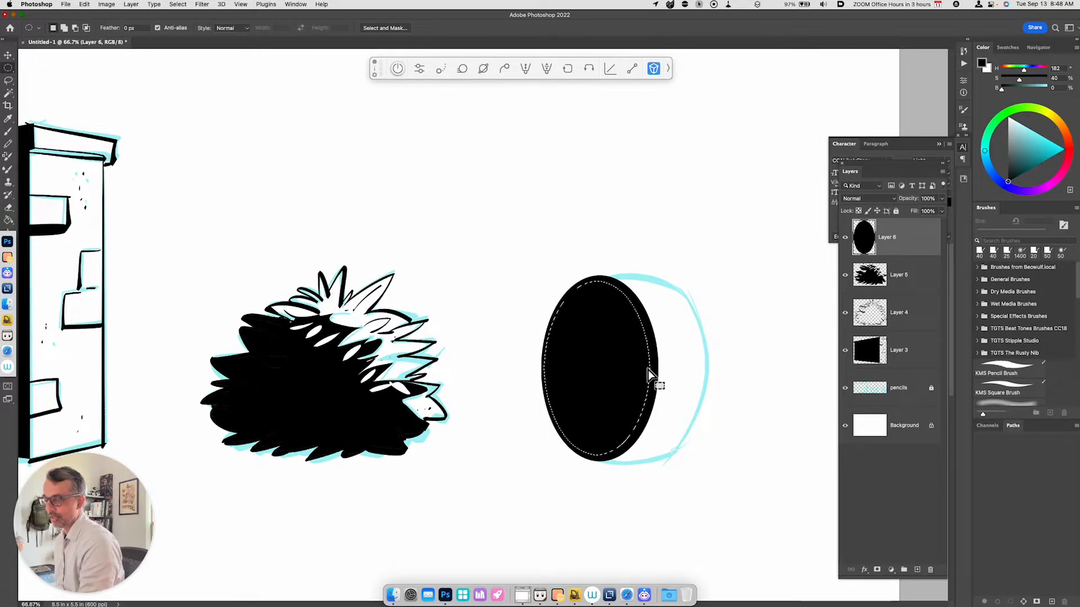
pyautogui.moveTo(654, 355)
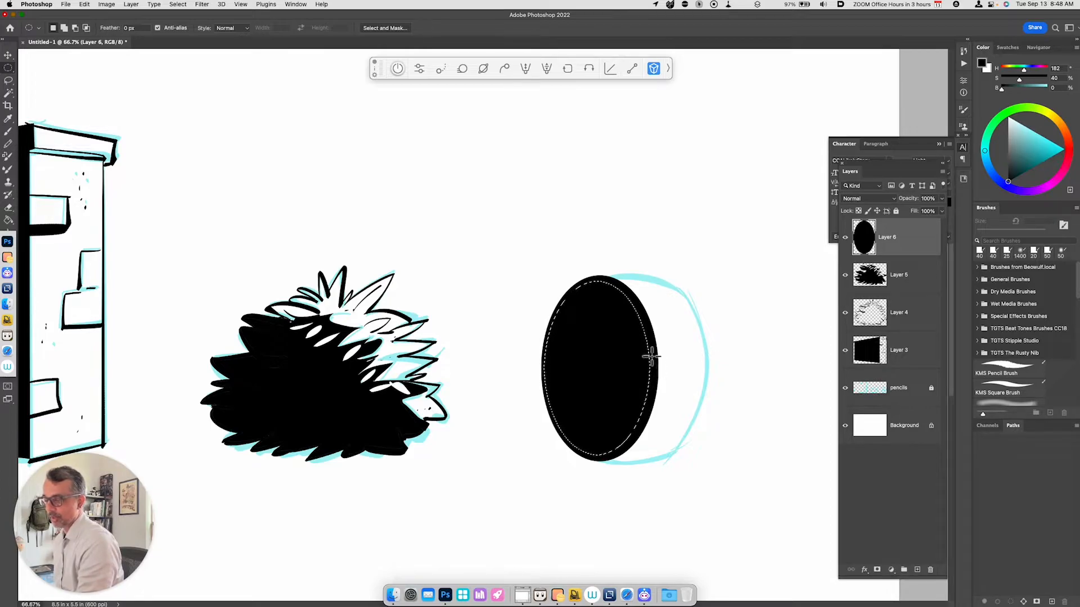
pyautogui.moveTo(540, 371)
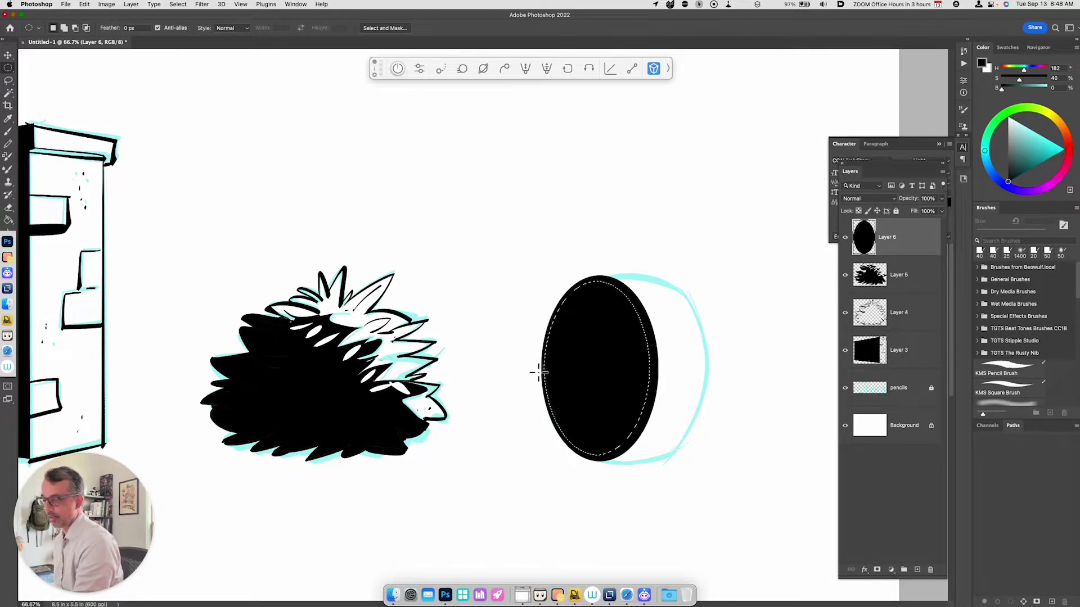
pyautogui.moveTo(697, 483)
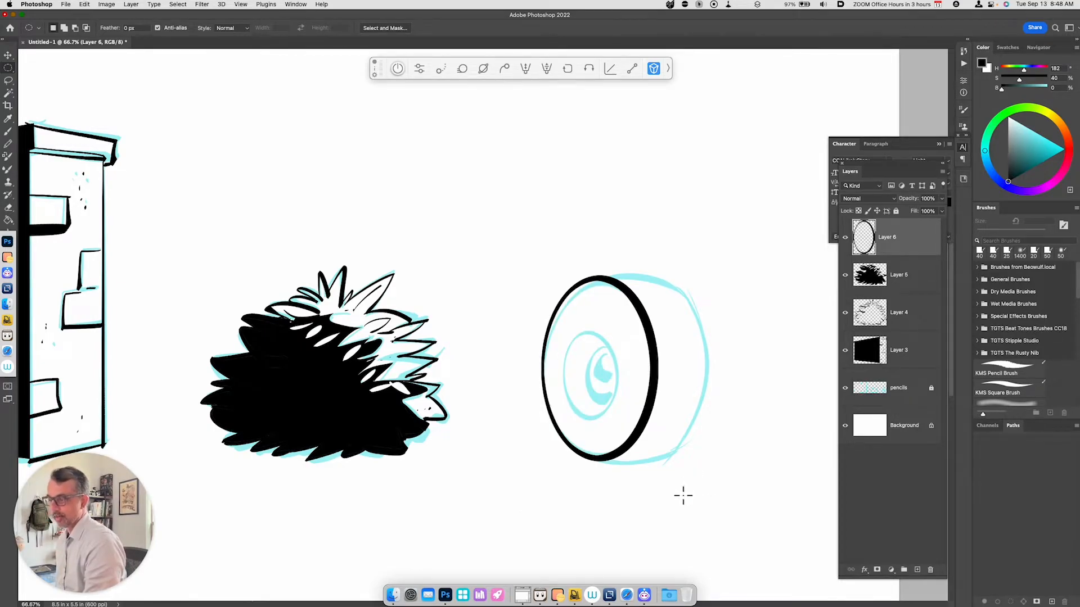
pyautogui.moveTo(713, 439)
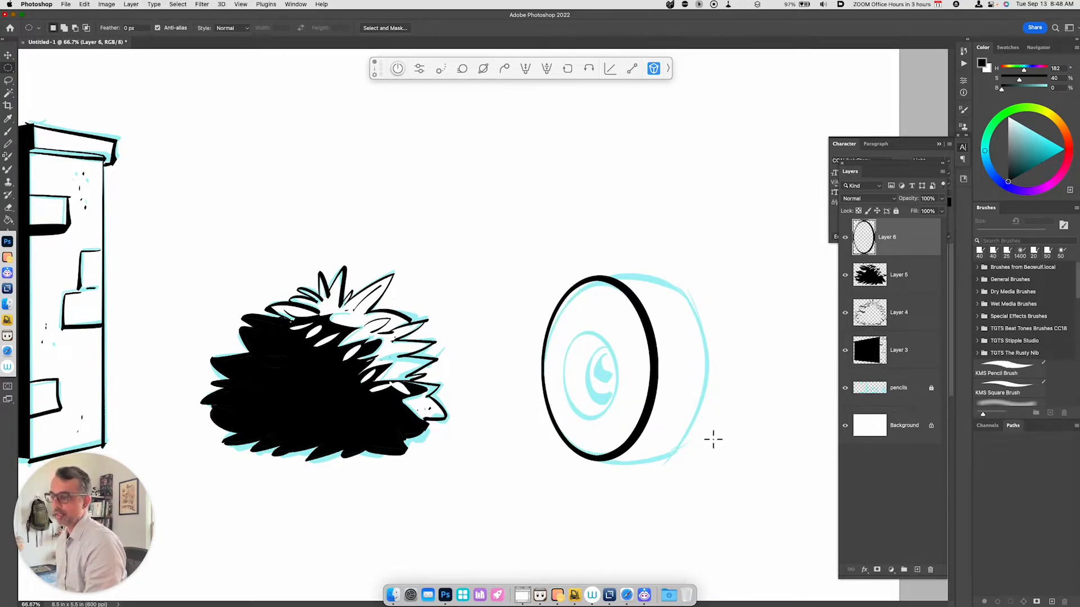
pyautogui.press('cmd')
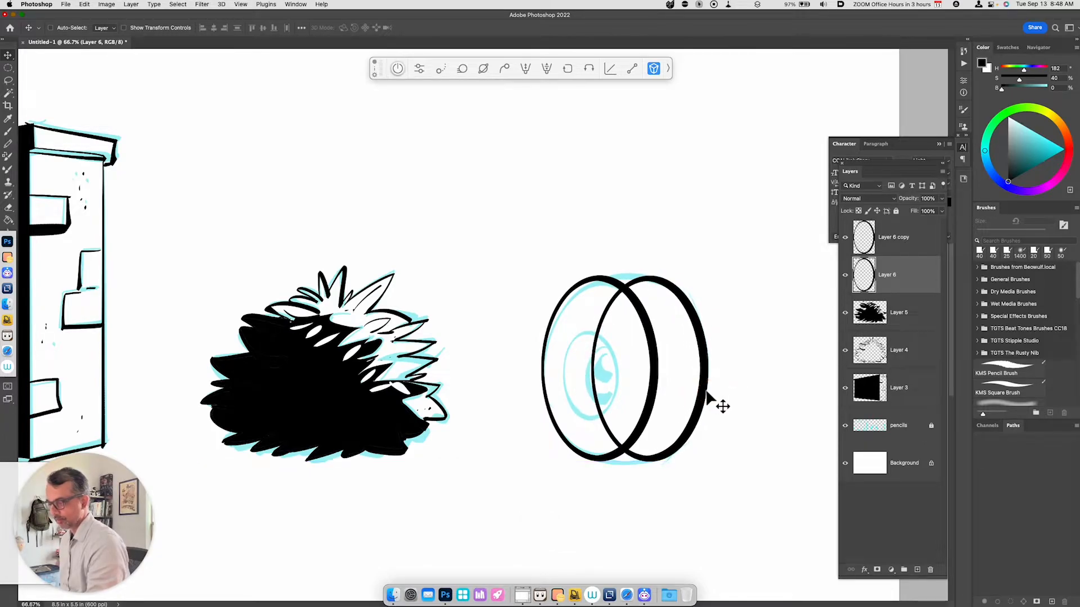
# - Lasso and cut away the back ring's hidden overlapping arc, then undo a stray brush stroke
pyautogui.press('l')
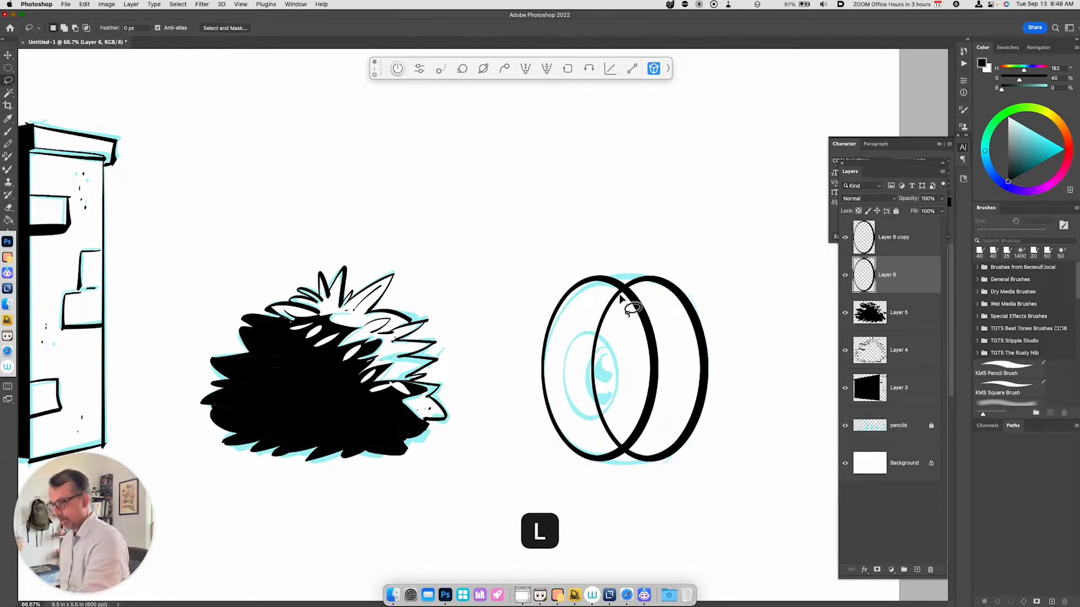
pyautogui.press('cmd+x')
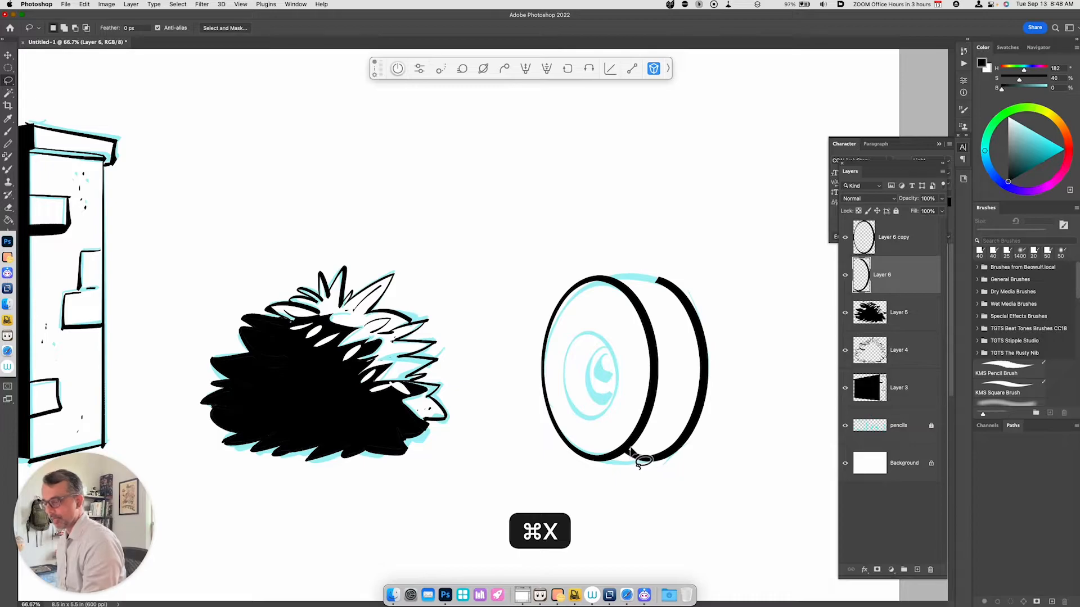
pyautogui.press('b')
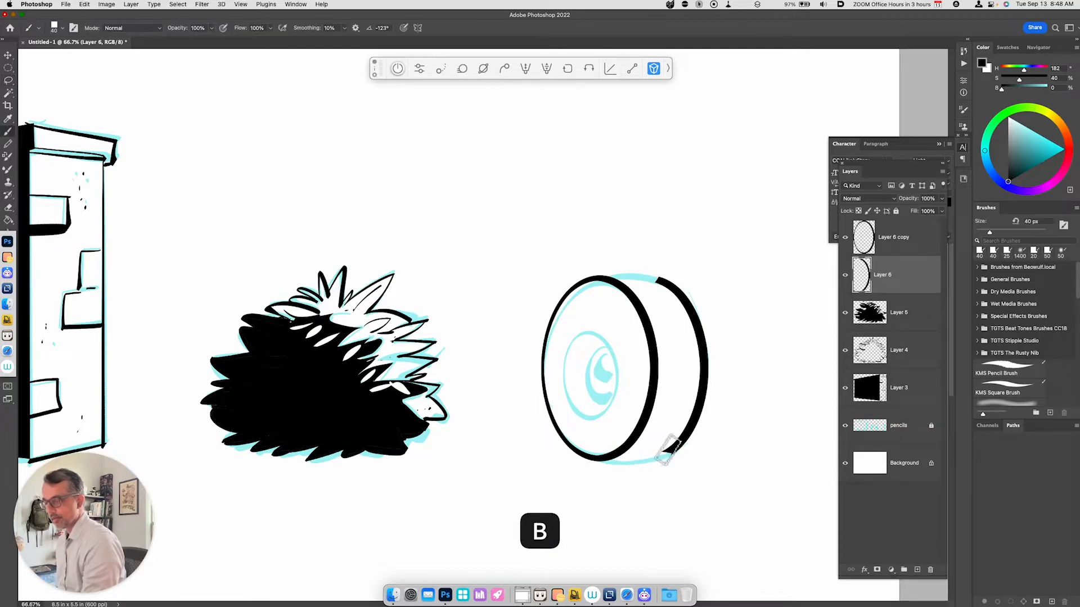
pyautogui.press('cmd+z')
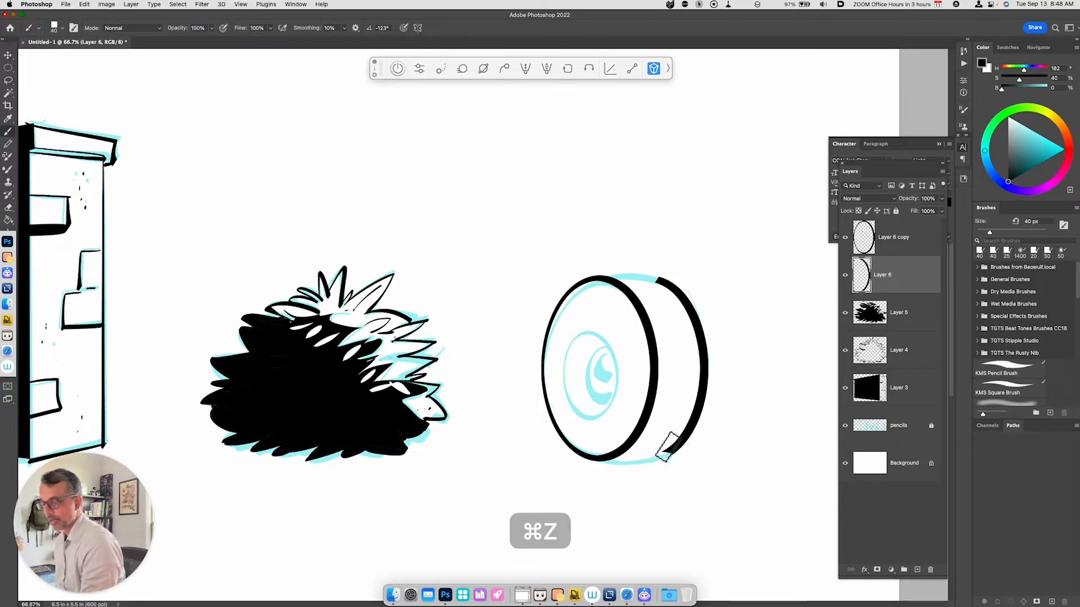
pyautogui.press('g')
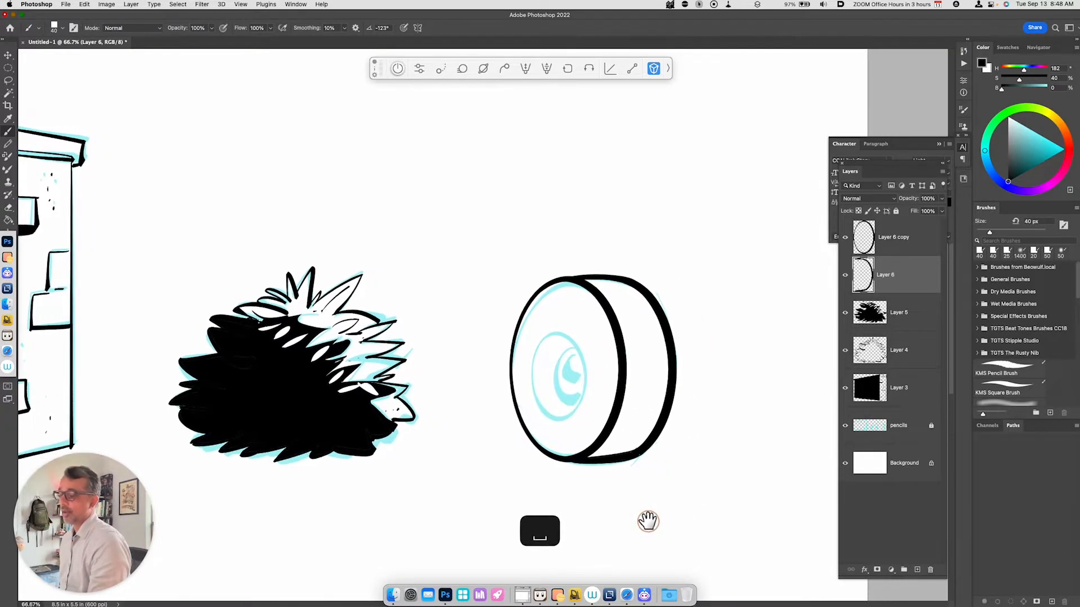
# - Duplicate the front ring with Cmd+J and scale the copy down into the tire's hub
pyautogui.click(893, 236)
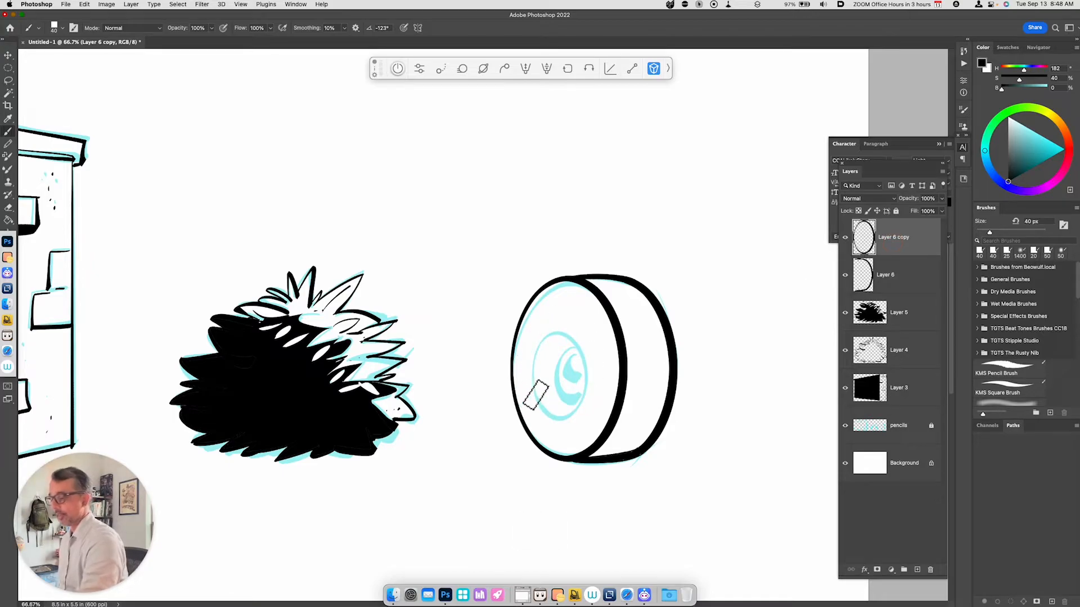
pyautogui.press('cmd+j')
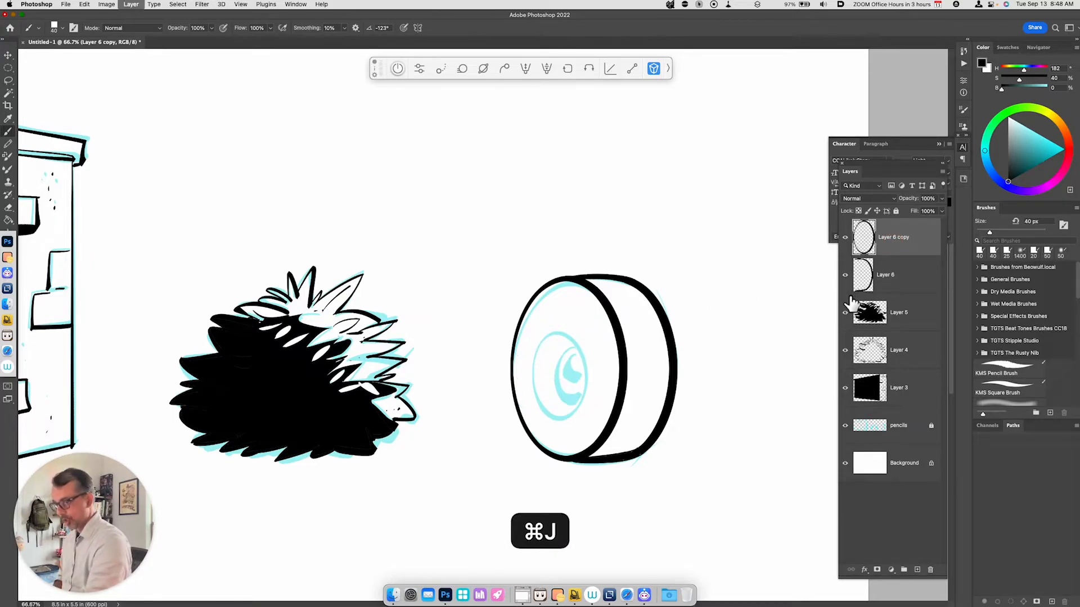
pyautogui.press('cmd+j')
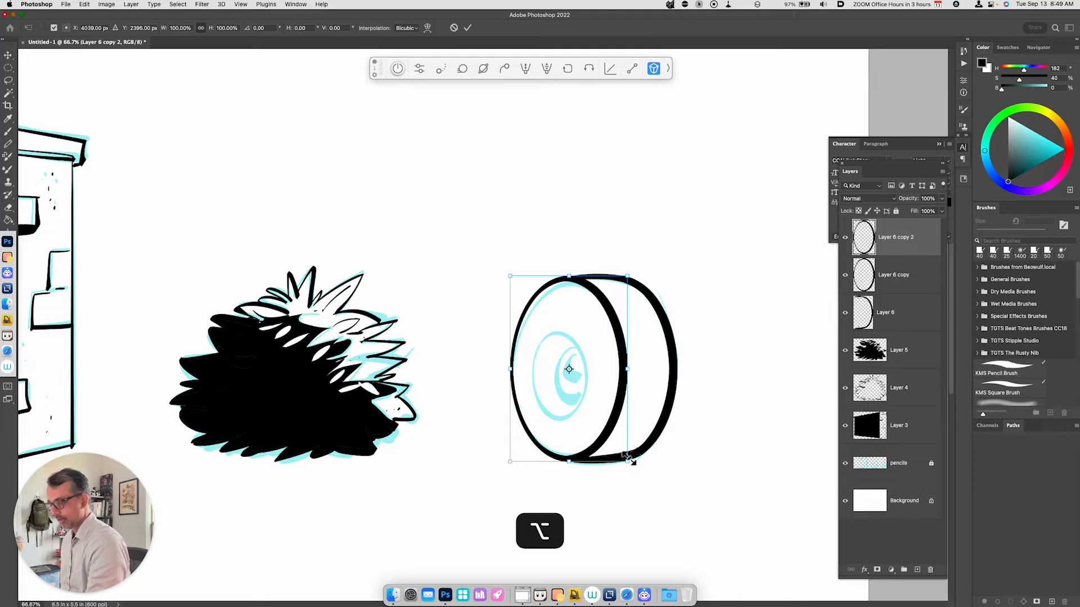
pyautogui.moveTo(626, 459); pyautogui.dragTo(592, 410)
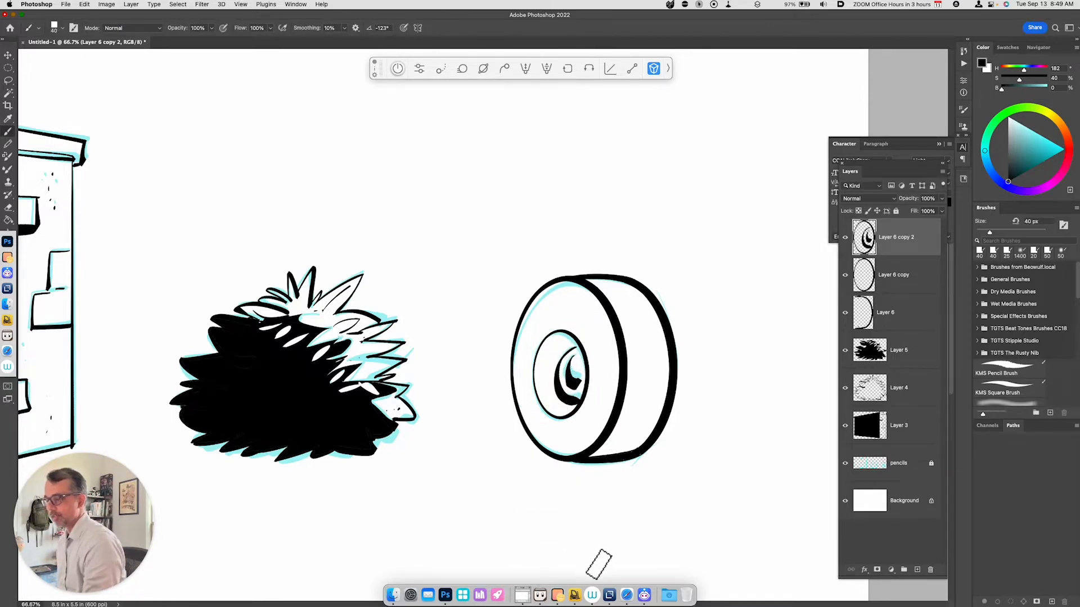
pyautogui.moveTo(594, 486)
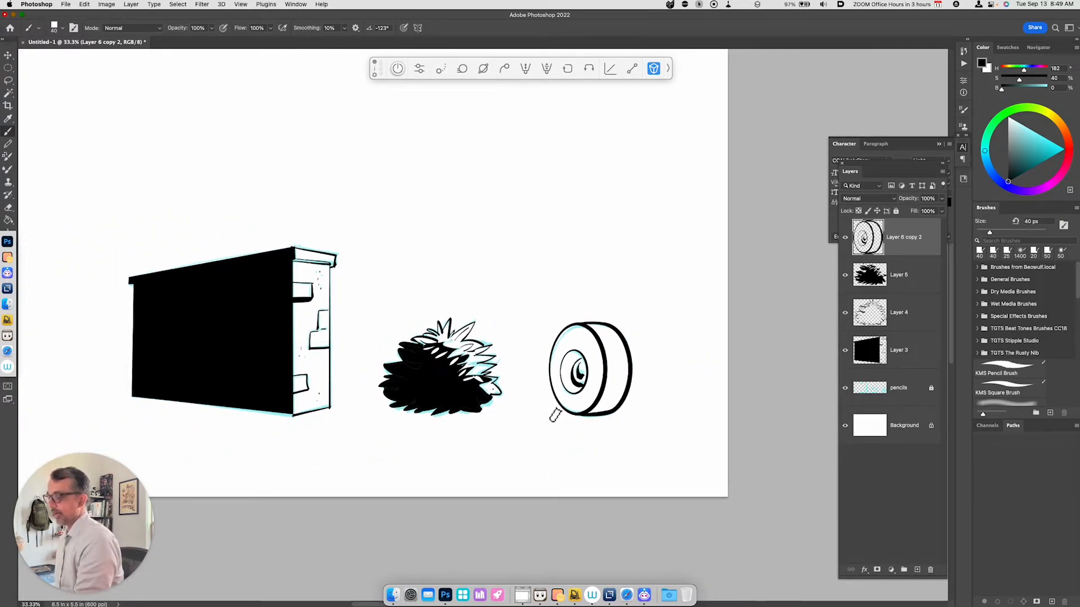
pyautogui.moveTo(549, 468)
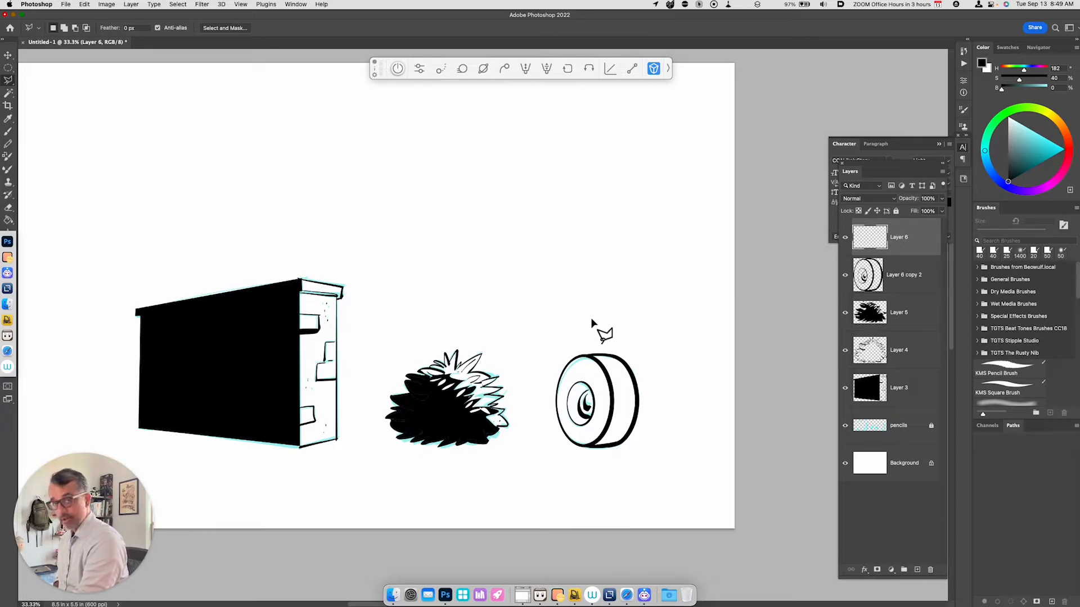
# - Switch to the Polygonal Lasso and mark out a long slanted strip for the first rail
pyautogui.press('shift+l')
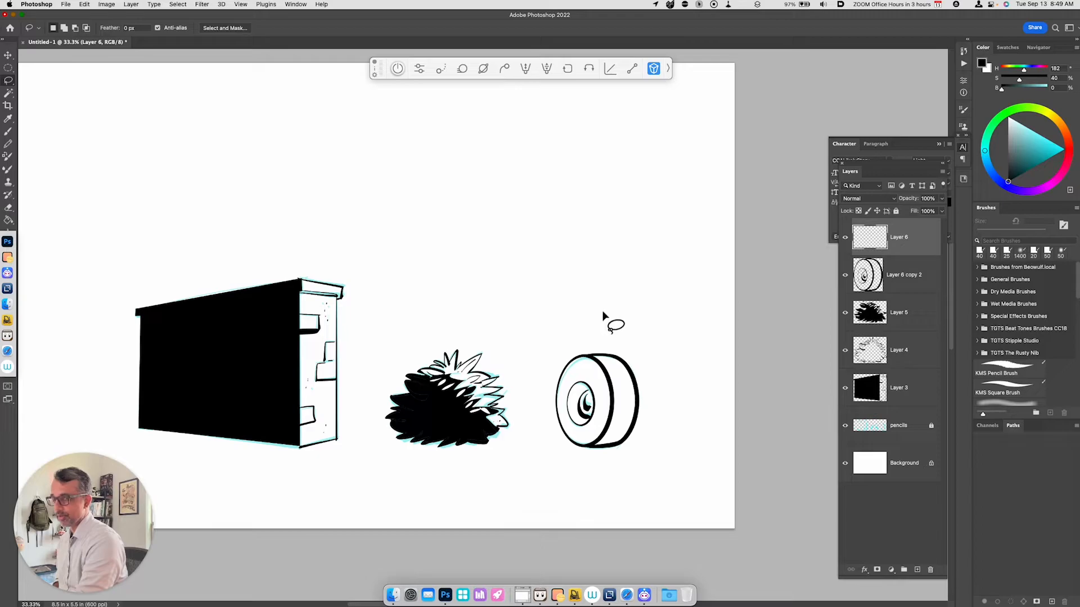
pyautogui.press('shift+l')
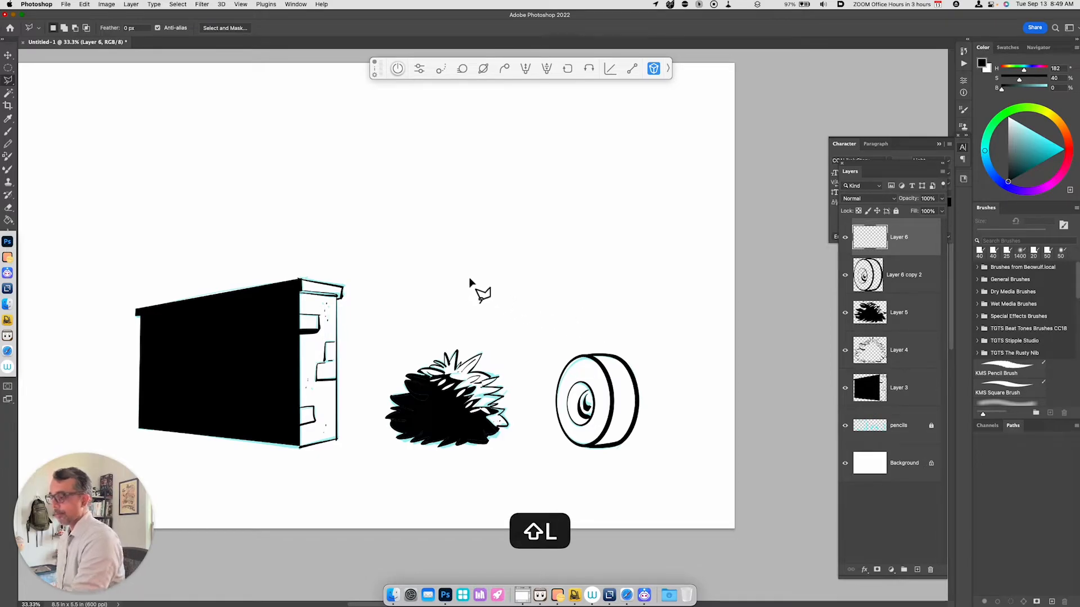
pyautogui.moveTo(527, 448)
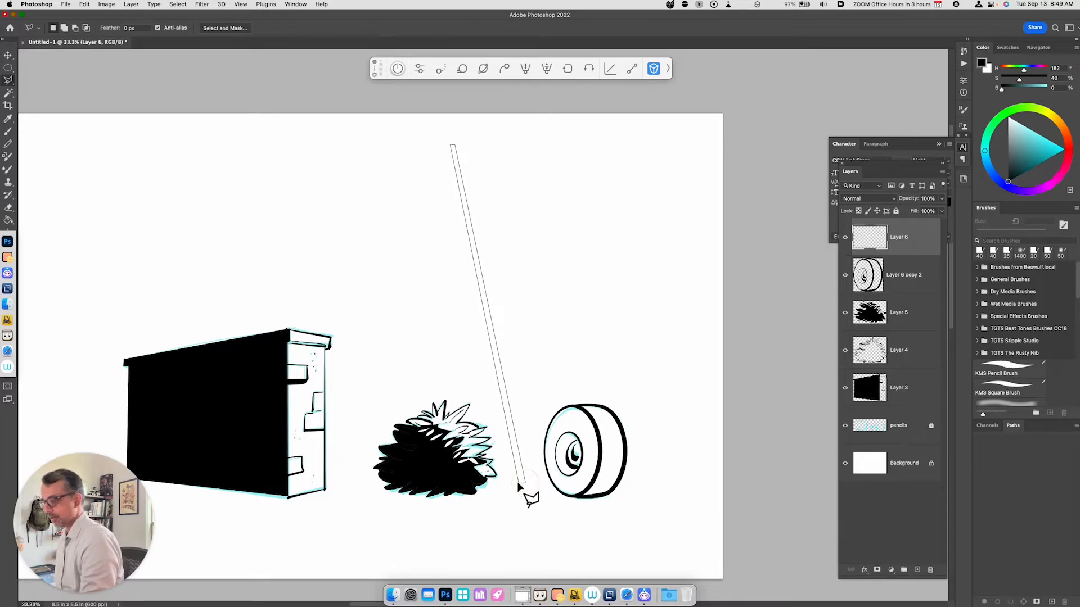
# - Fill the rails and rungs with black, duplicate the rungs down the ladder and merge them
pyautogui.press('alt')
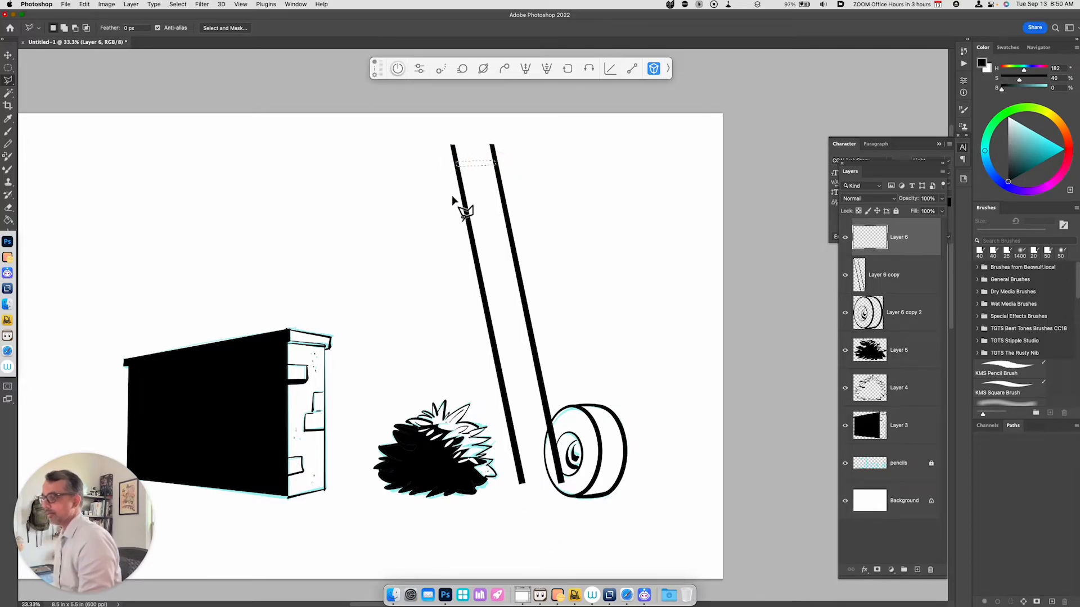
pyautogui.press('cmd+d')
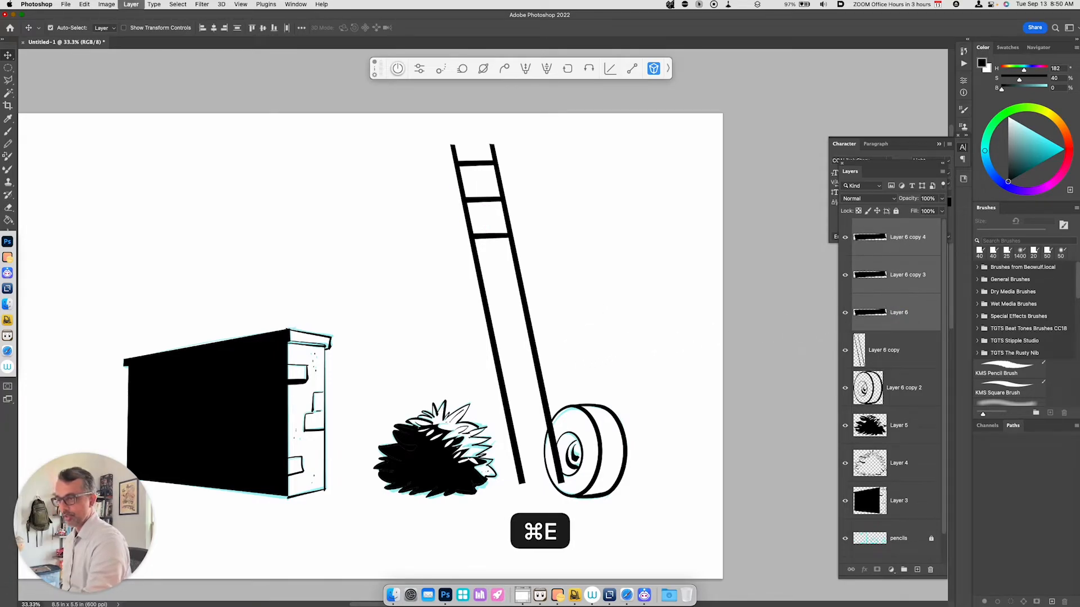
pyautogui.press('cmd+j')
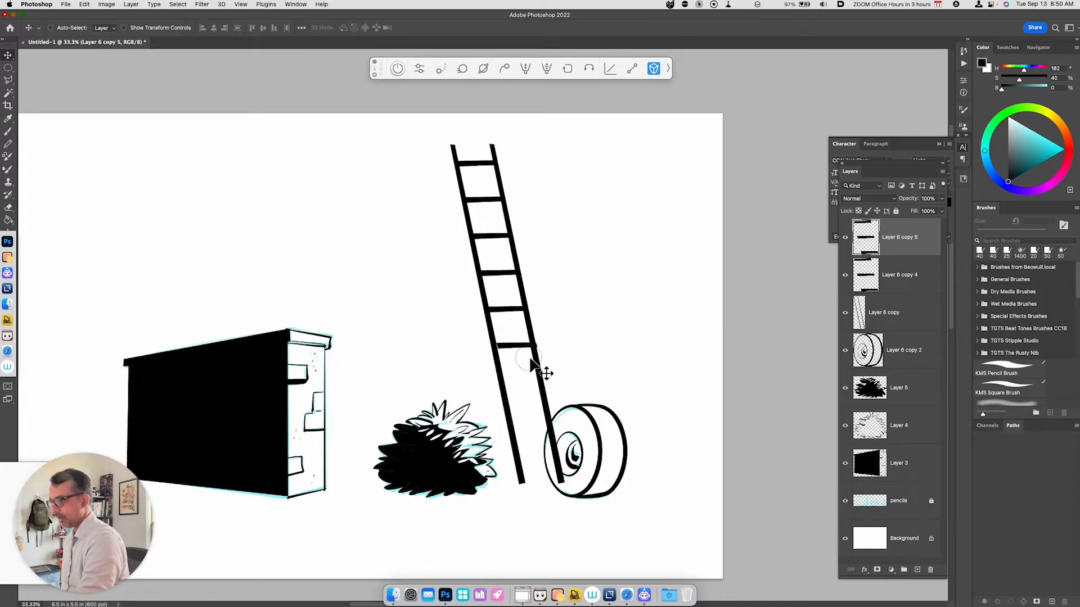
pyautogui.press('cmd+j')
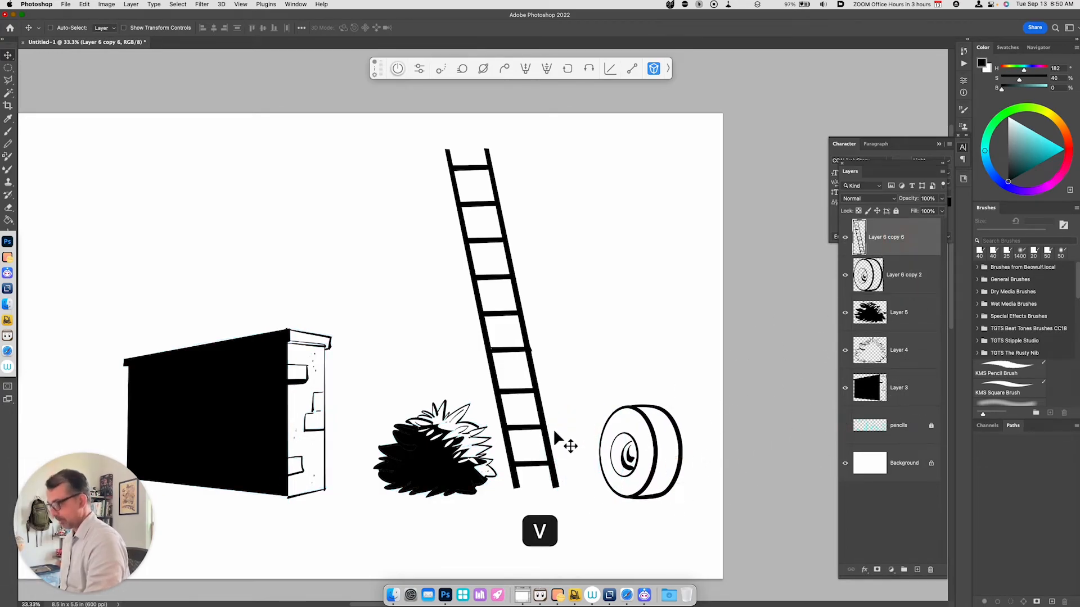
# - Contract the ladder's selection by 20 px via Select > Modify so its interior can be cut away
pyautogui.press('cmd+=')
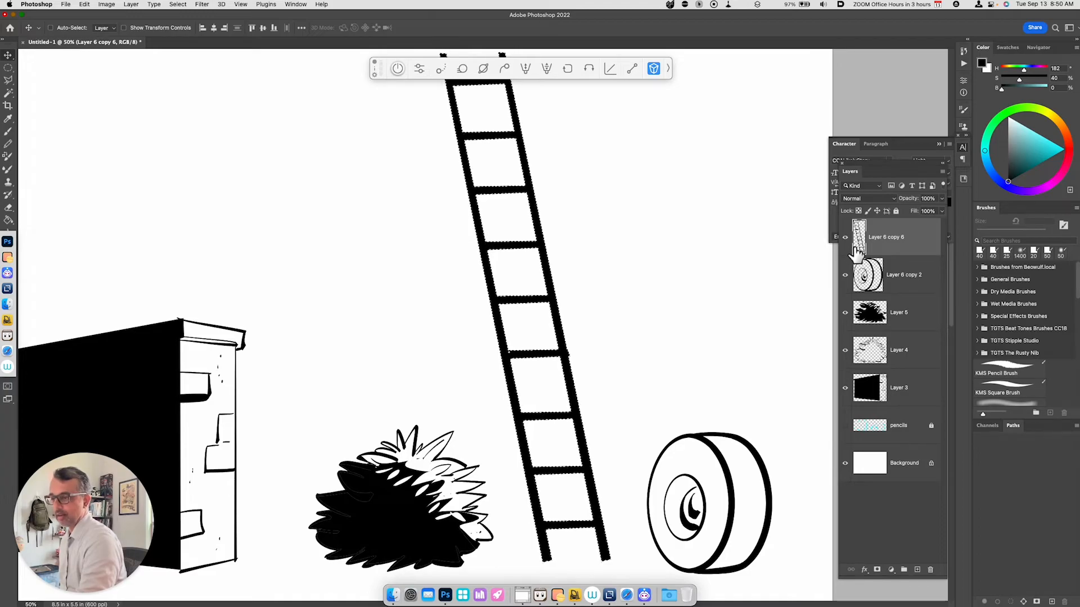
pyautogui.moveTo(211, 18)
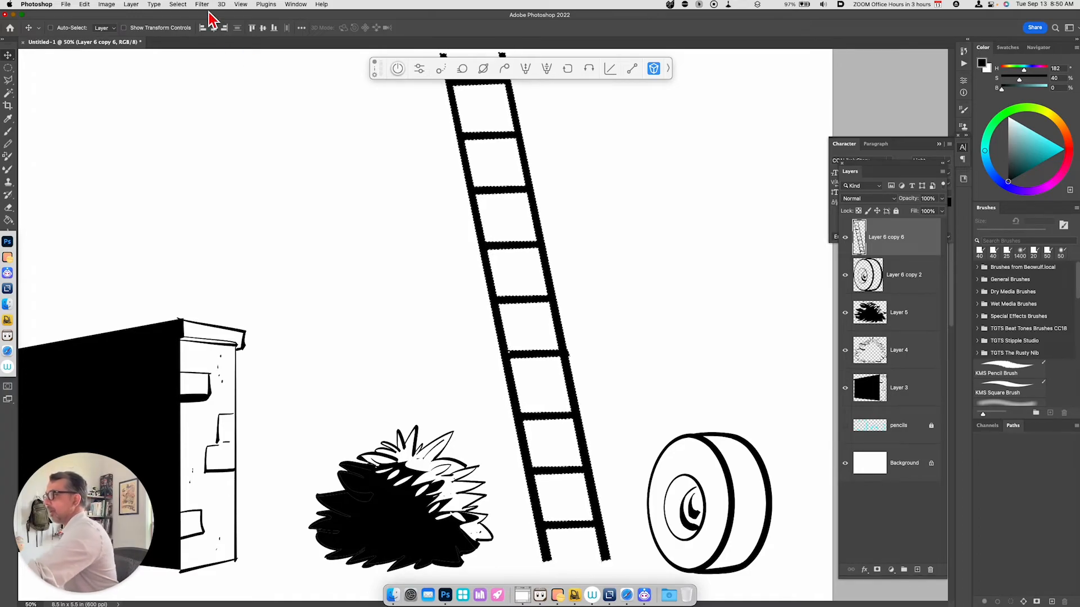
pyautogui.click(177, 4)
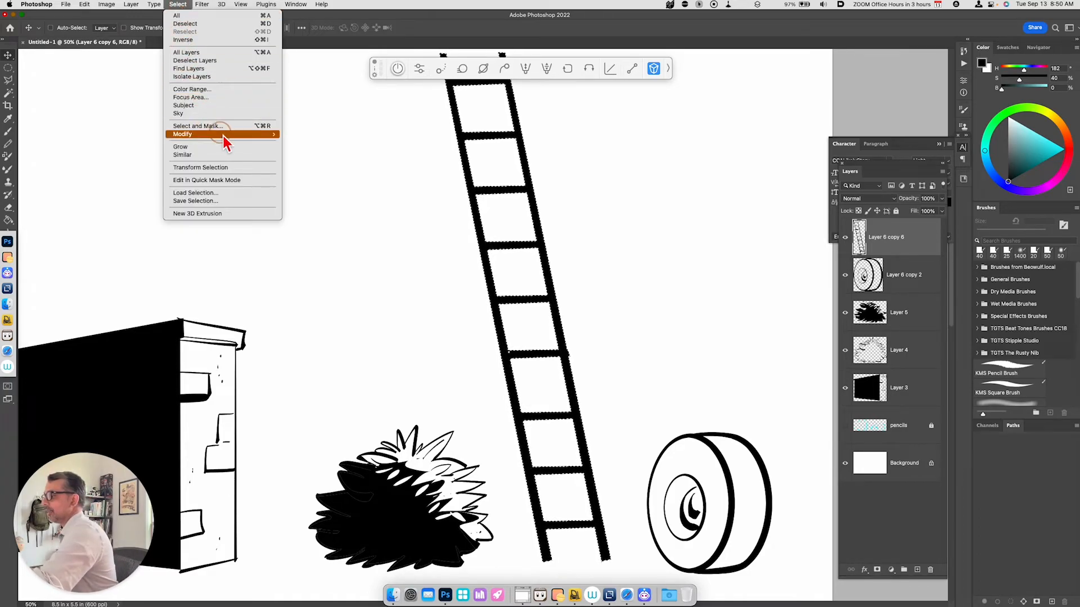
pyautogui.click(182, 134)
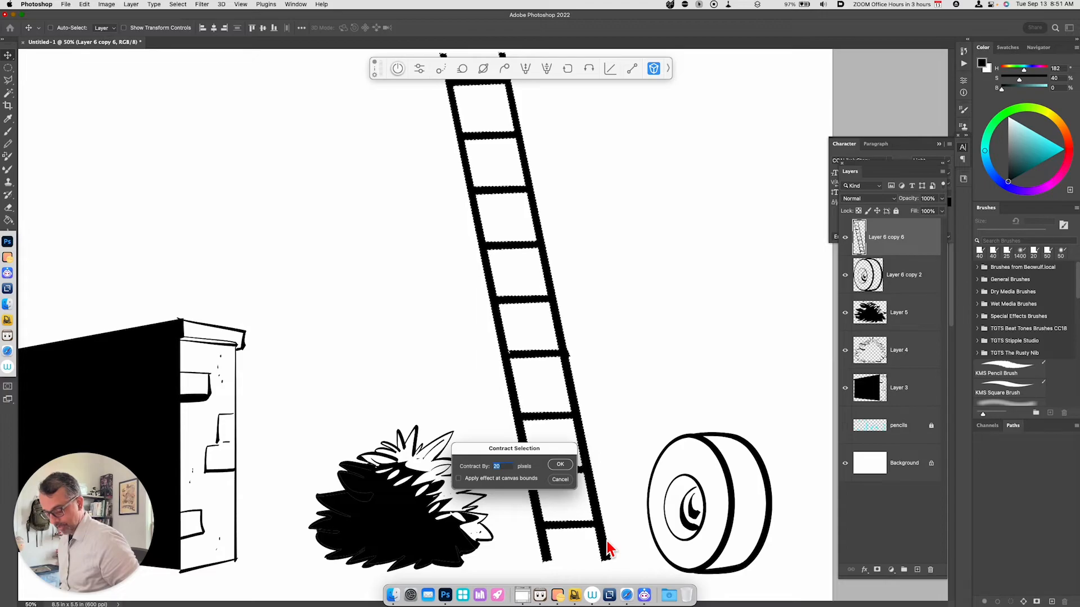
pyautogui.click(561, 465)
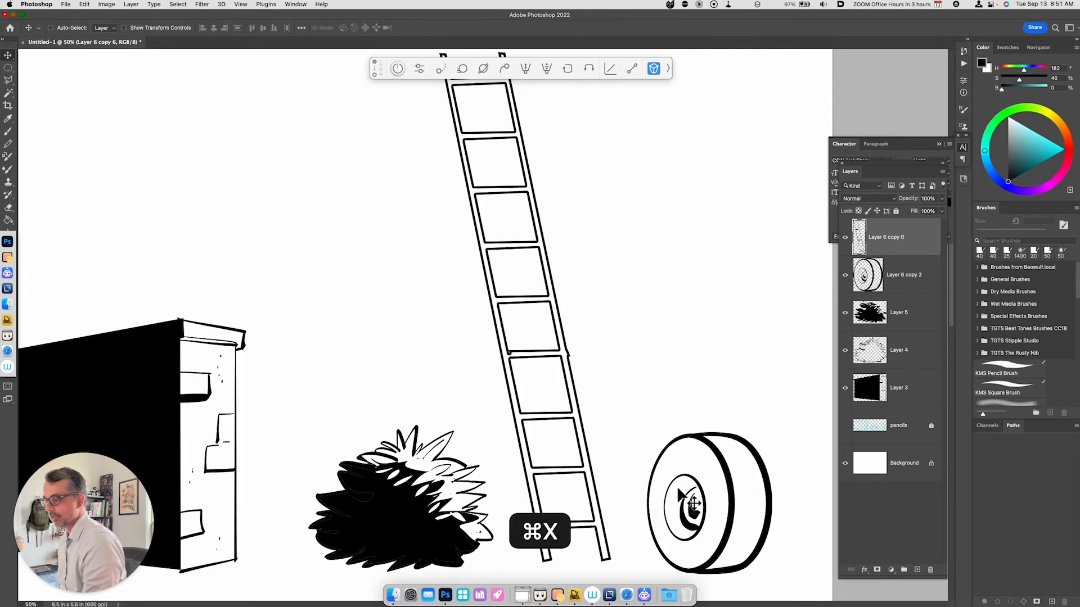
# - Brush small fixes along the hollow ladder's outlines where rungs meet the rails
pyautogui.press('b')
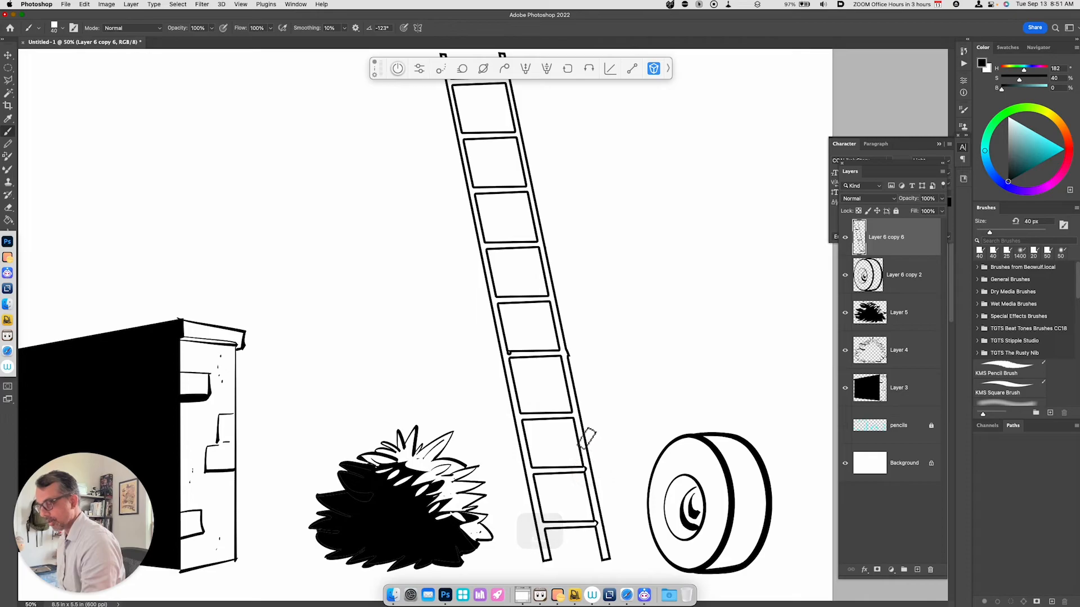
pyautogui.moveTo(560, 309)
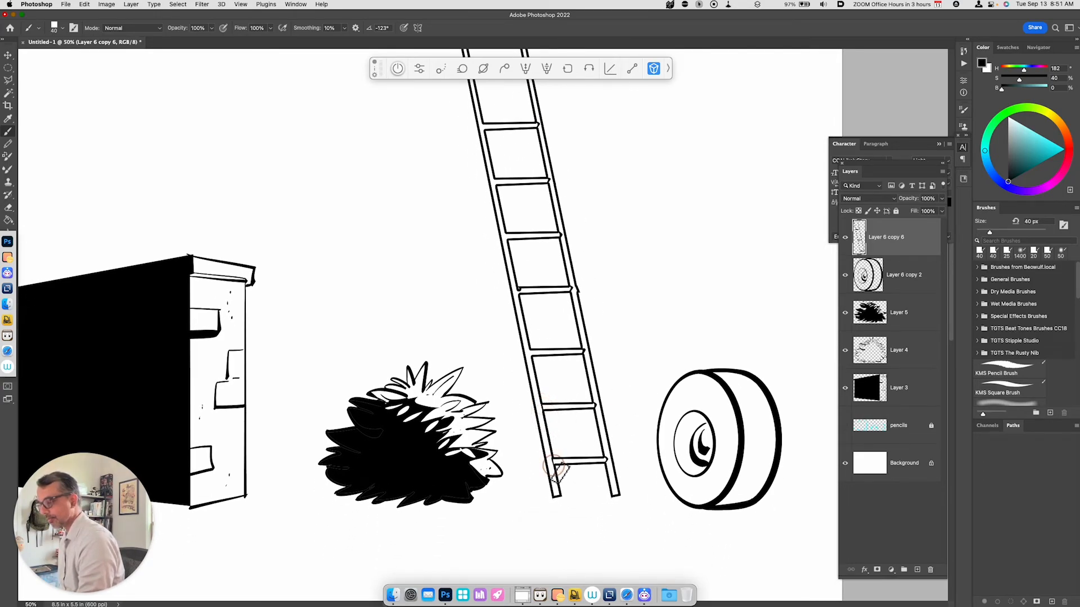
pyautogui.moveTo(523, 292)
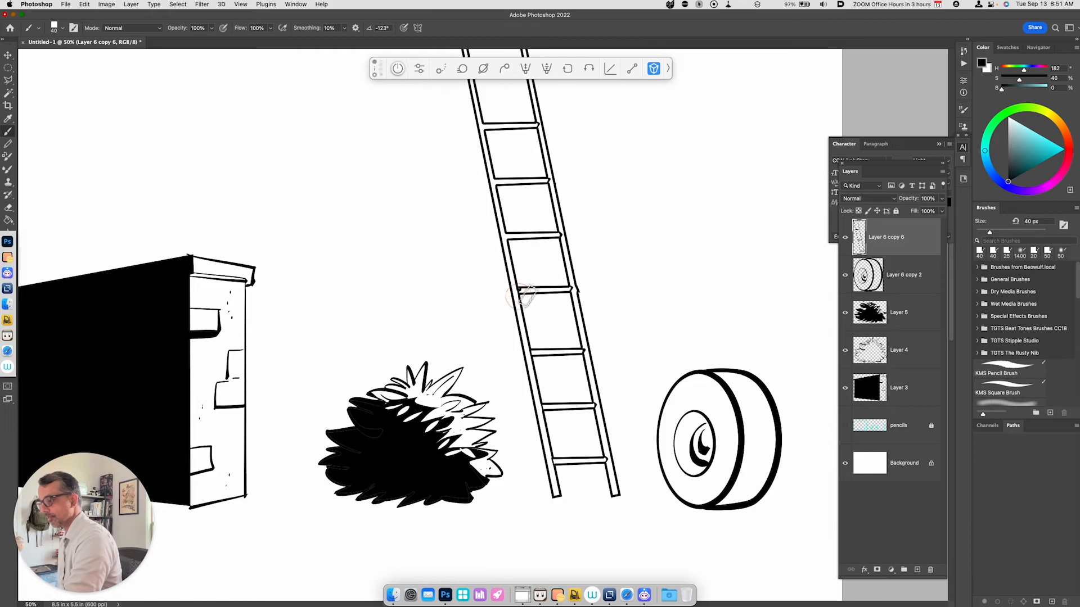